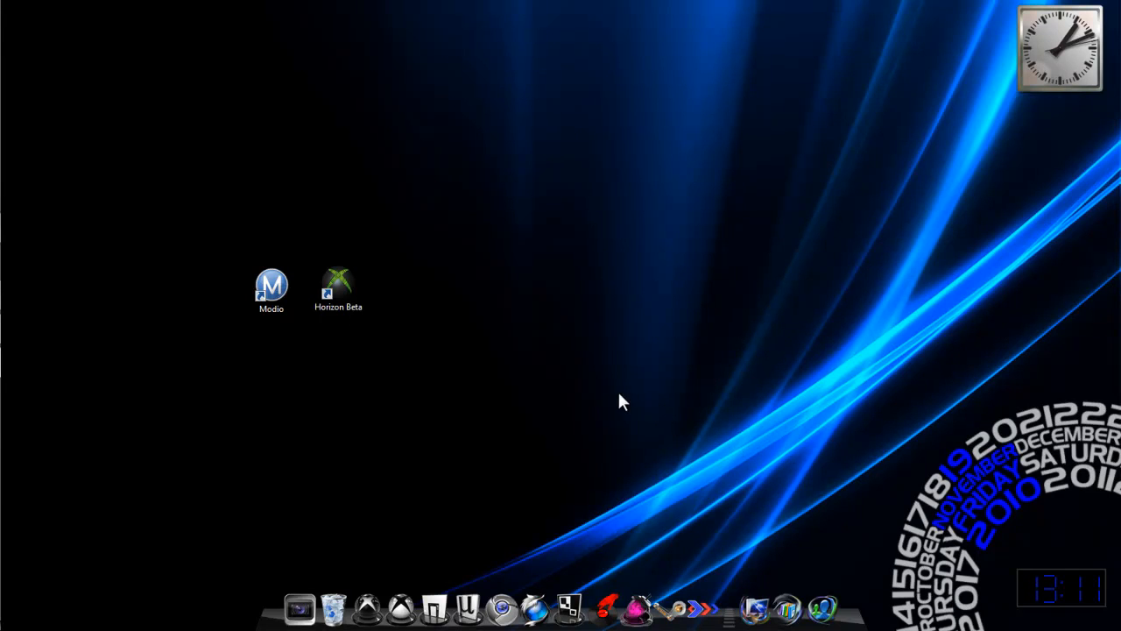
mouse_move(486, 429)
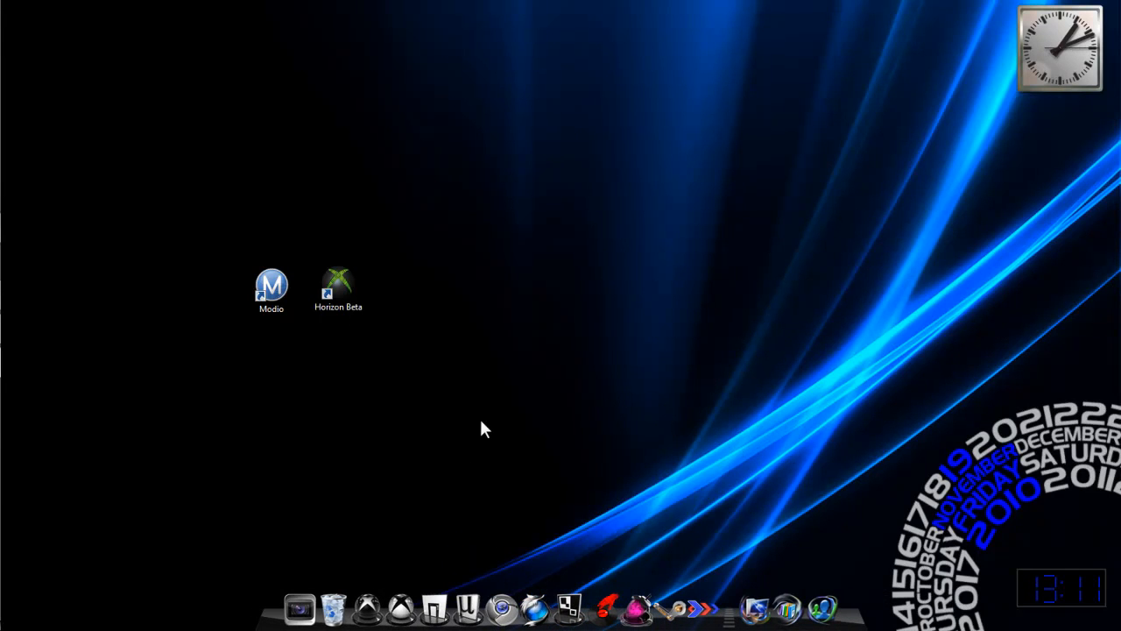
mouse_move(611, 300)
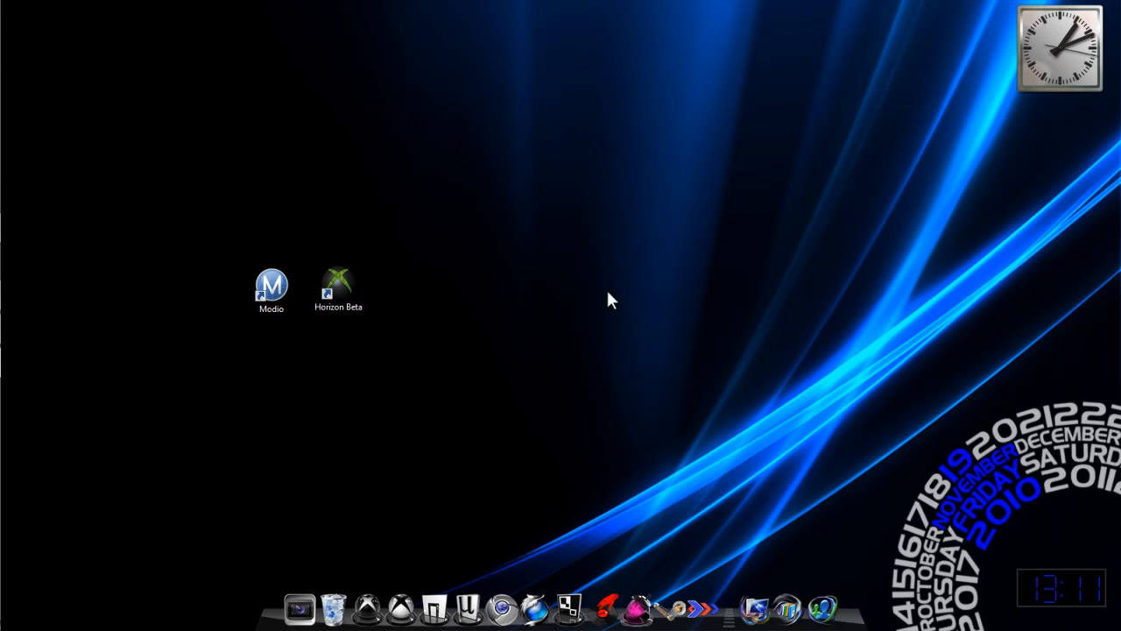
mouse_move(415, 335)
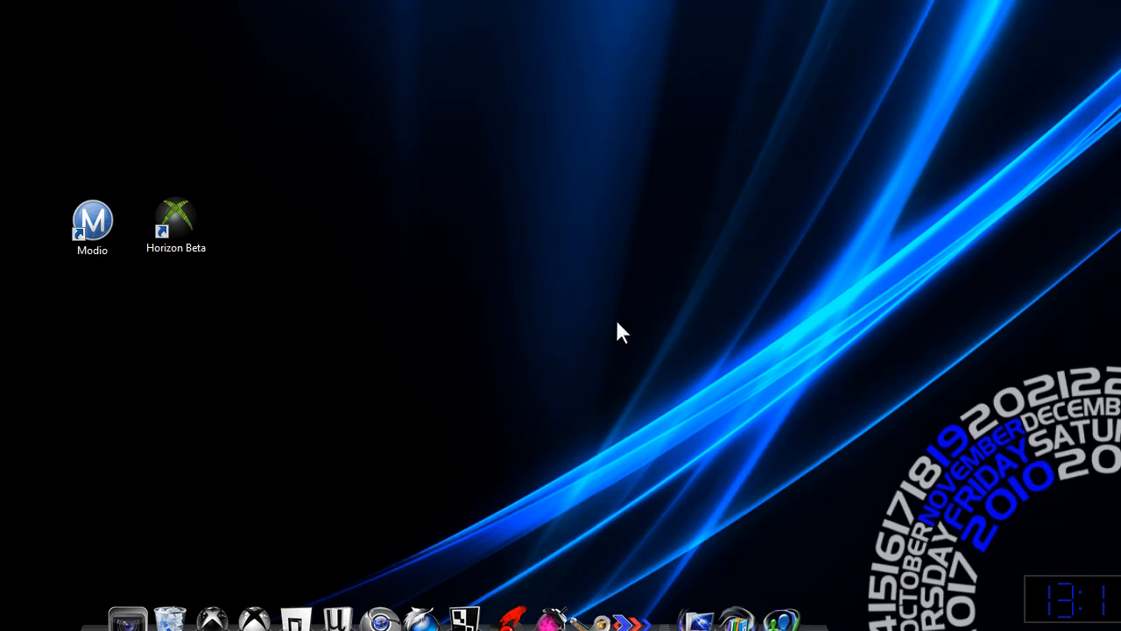
mouse_move(587, 460)
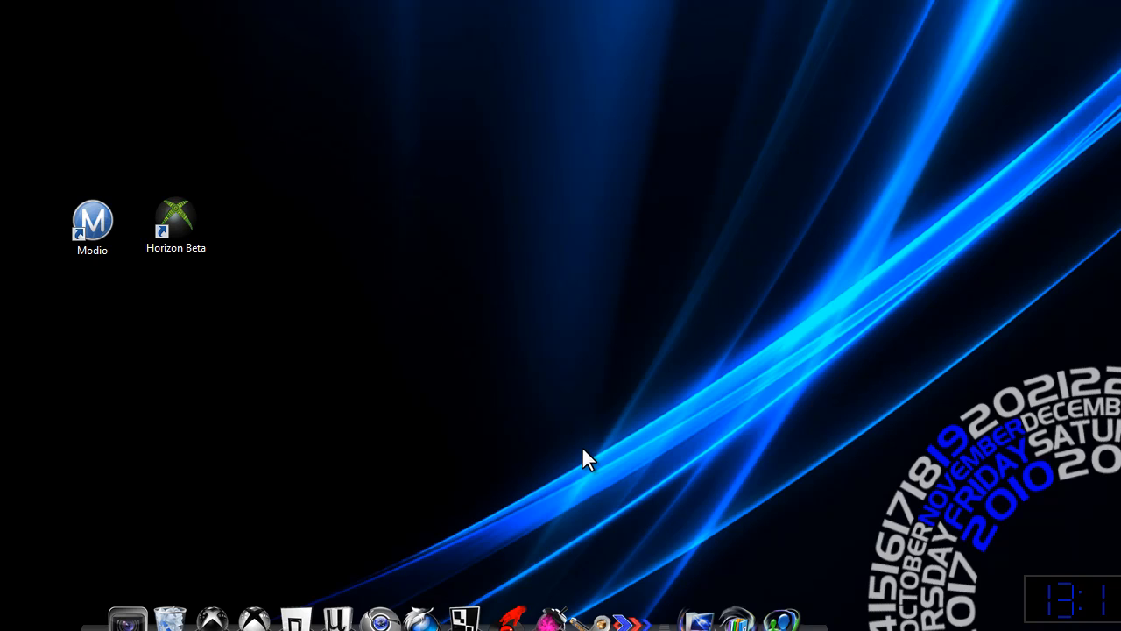
mouse_move(399, 369)
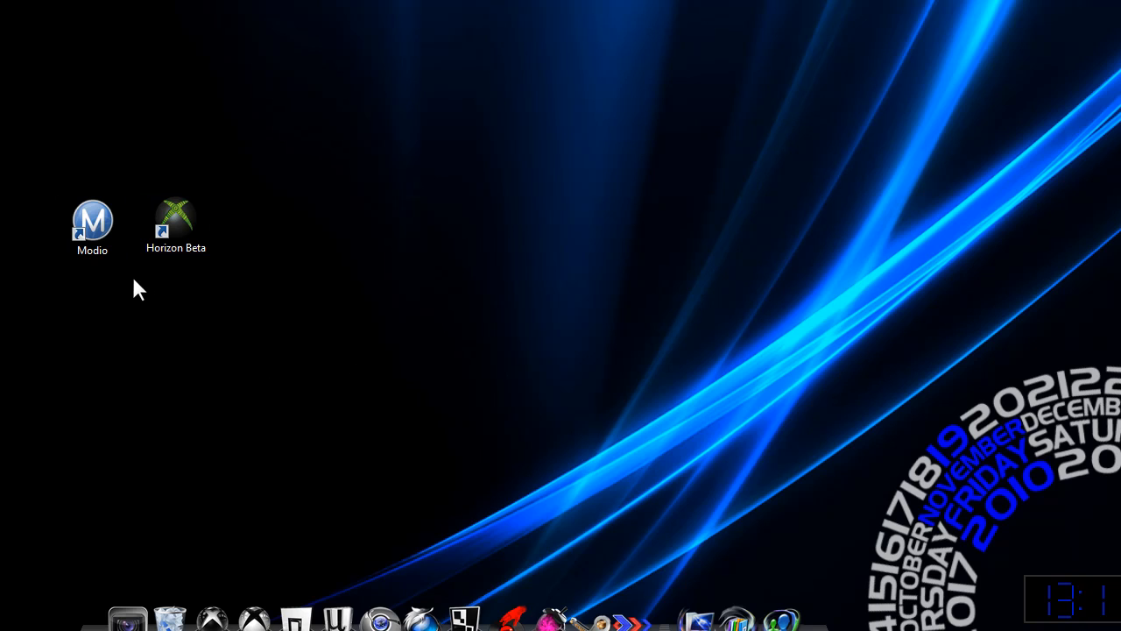
mouse_move(194, 324)
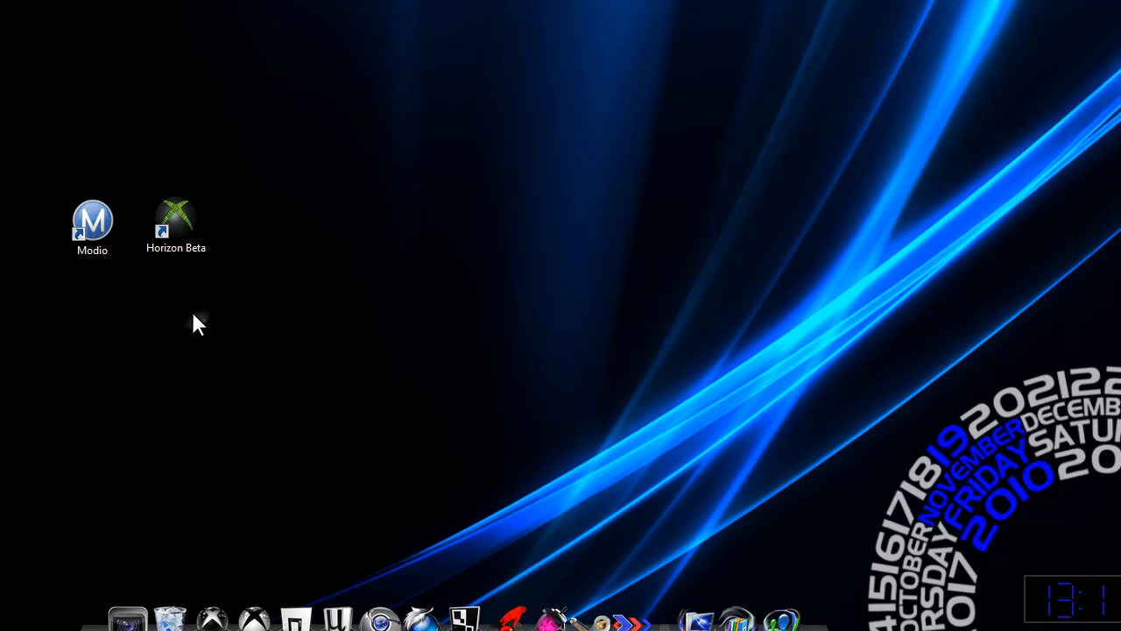
mouse_move(176, 227)
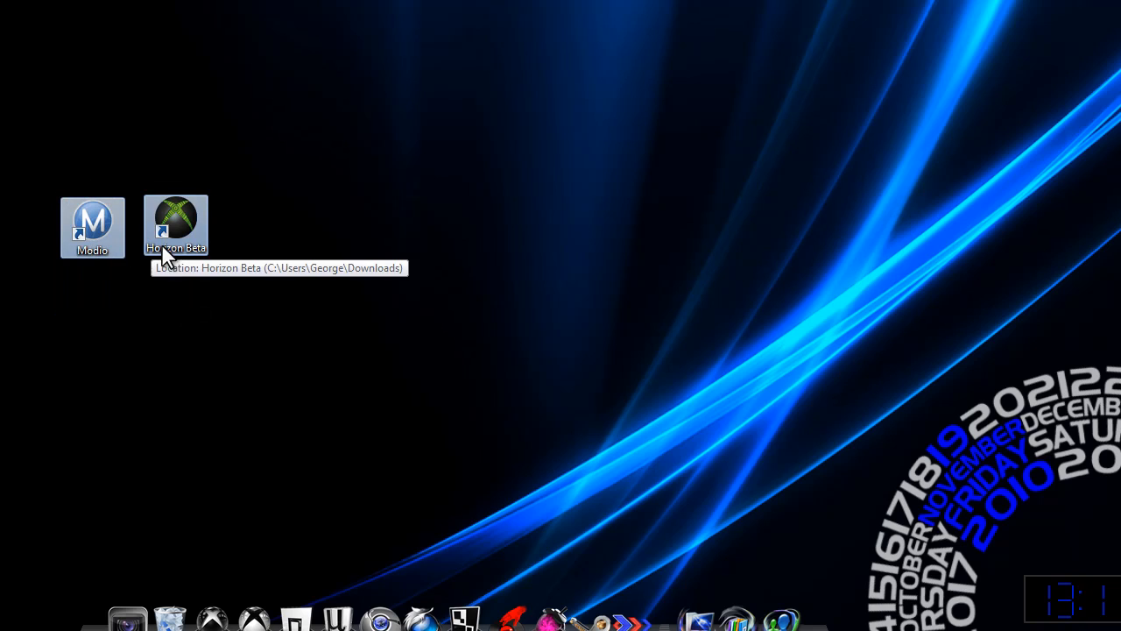
- Launch Modio from its desktop shortcut and open the orange M orb main menu
click(92, 226)
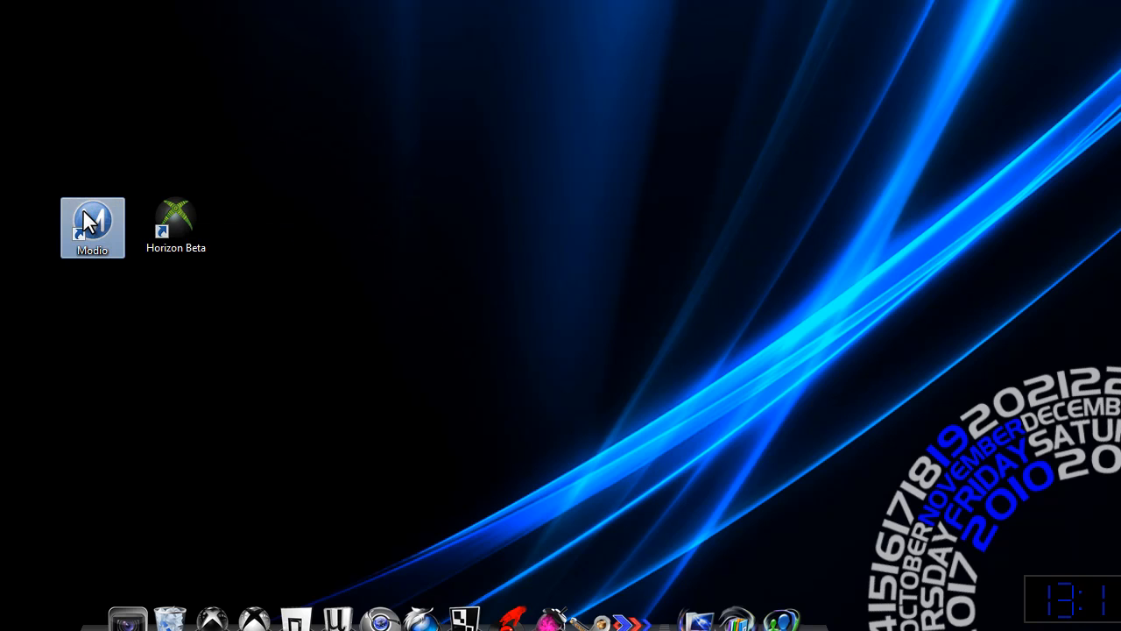
double_click(92, 227)
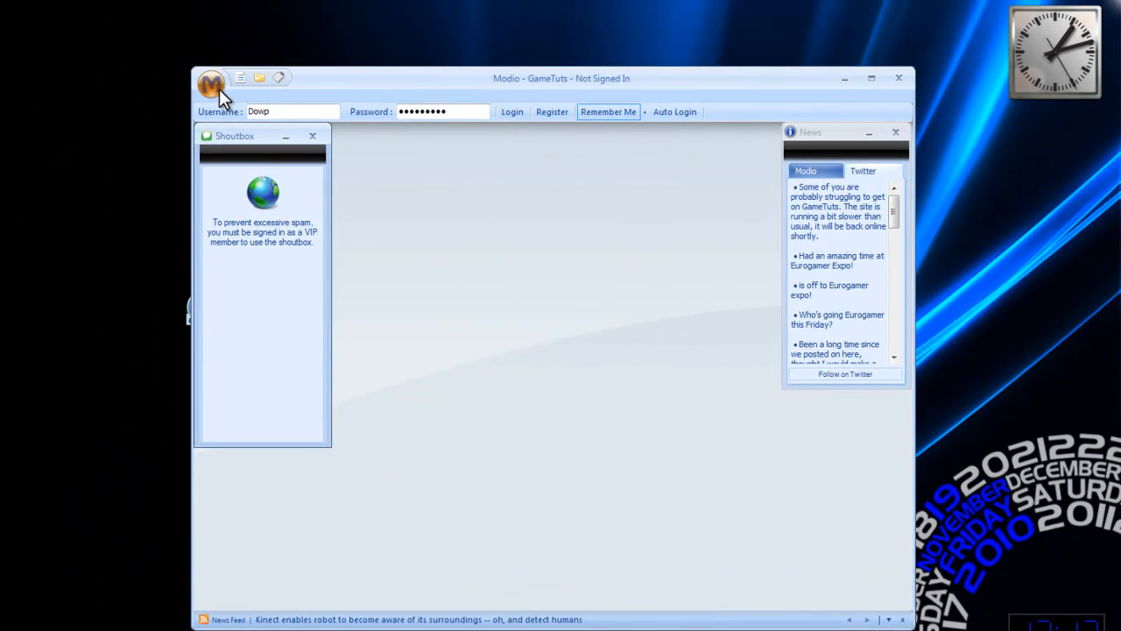
click(212, 85)
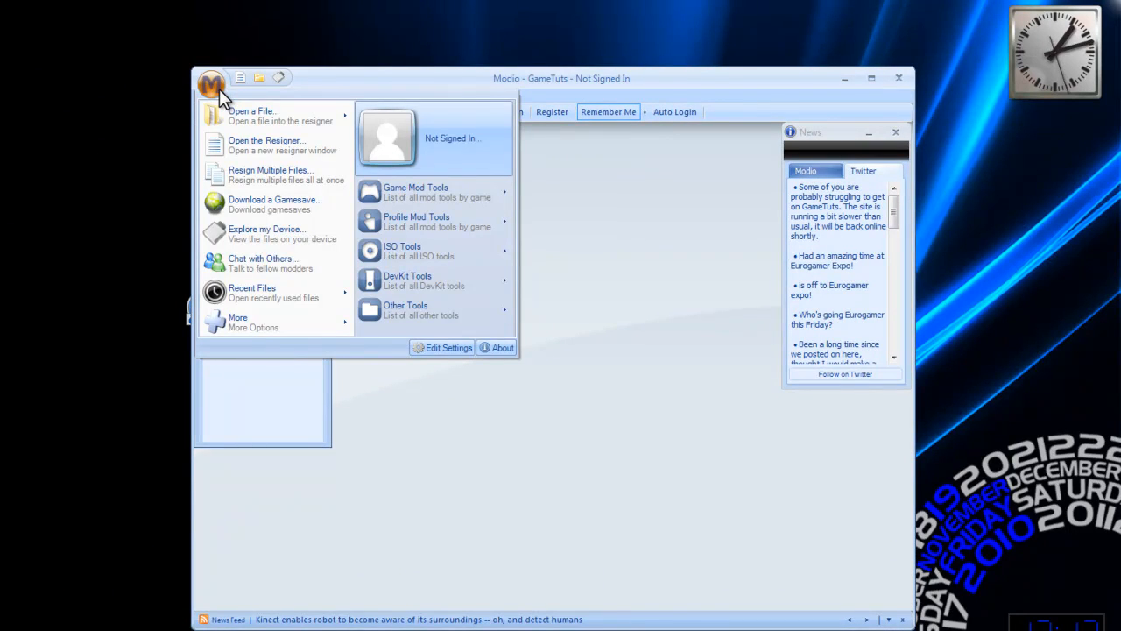
mouse_move(266, 235)
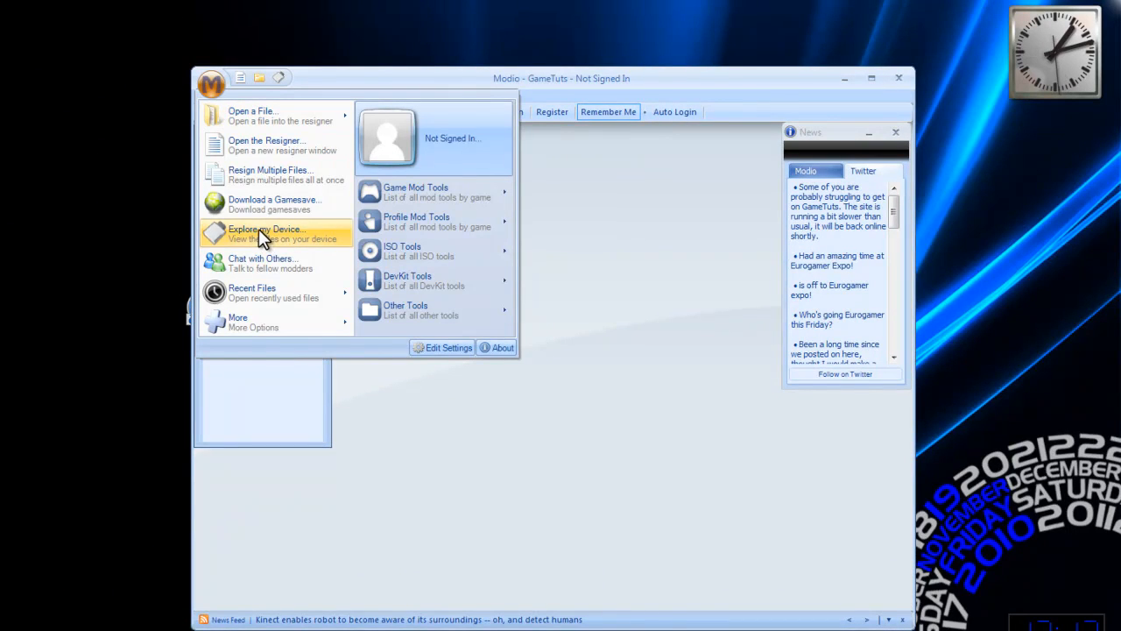
click(267, 234)
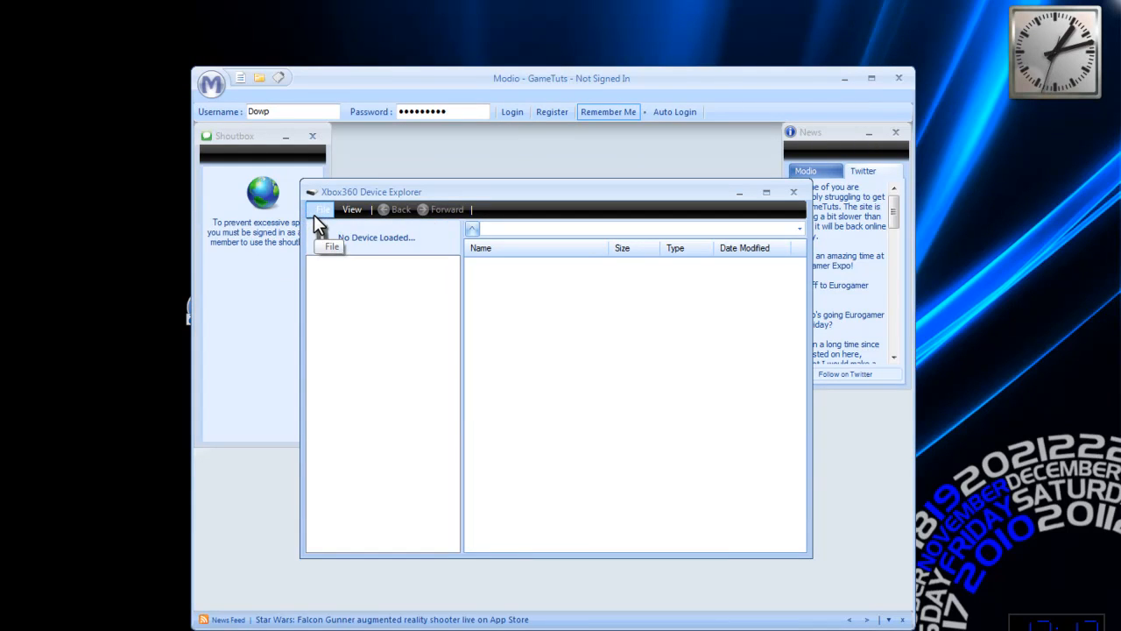
click(326, 211)
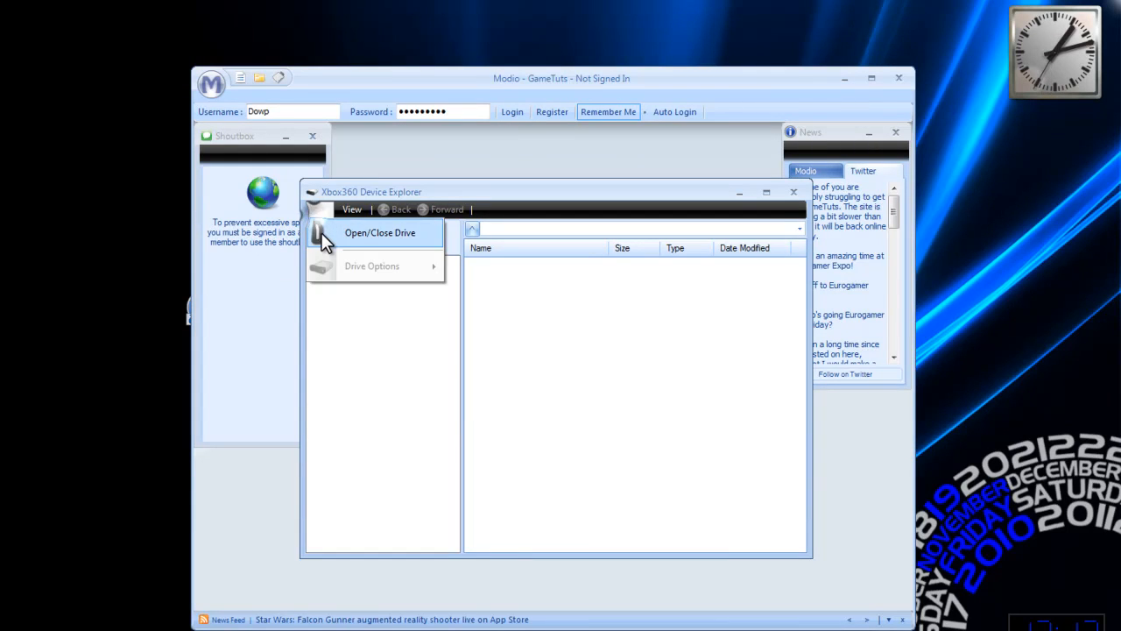
click(379, 232)
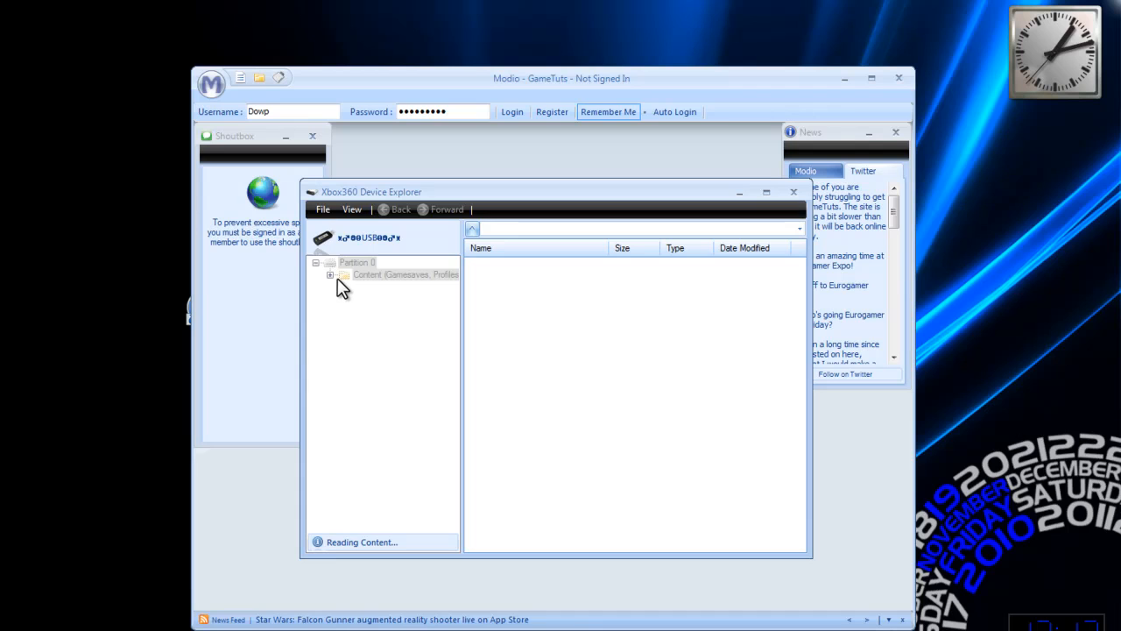
- Expand Partition 0, Content, the profile folder and Profile Storage to show Profiles
click(356, 262)
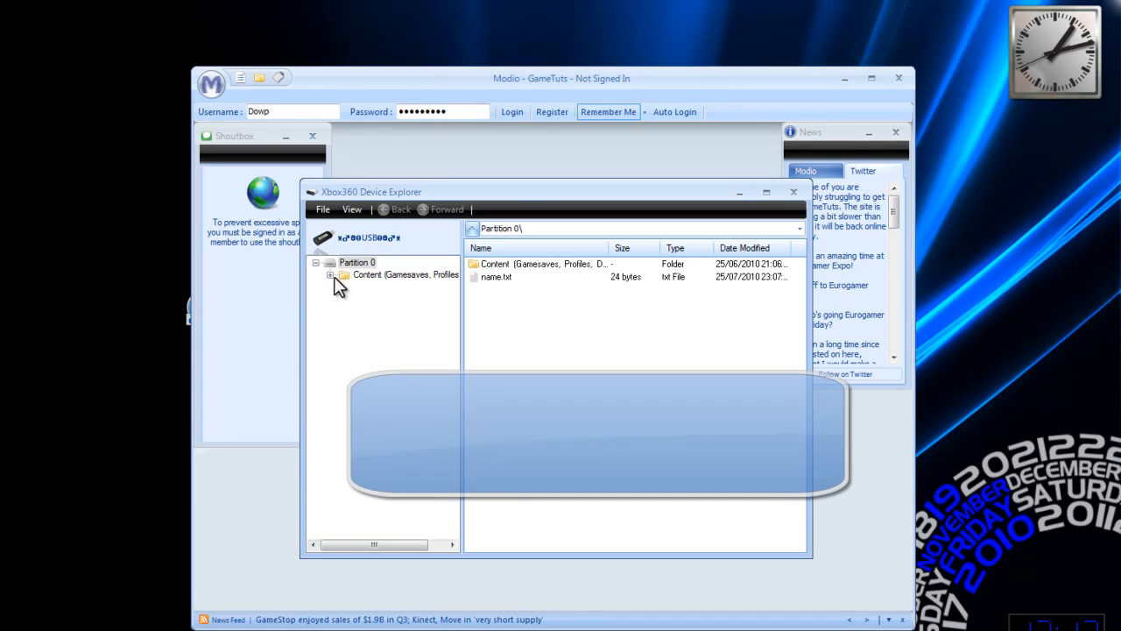
click(330, 274)
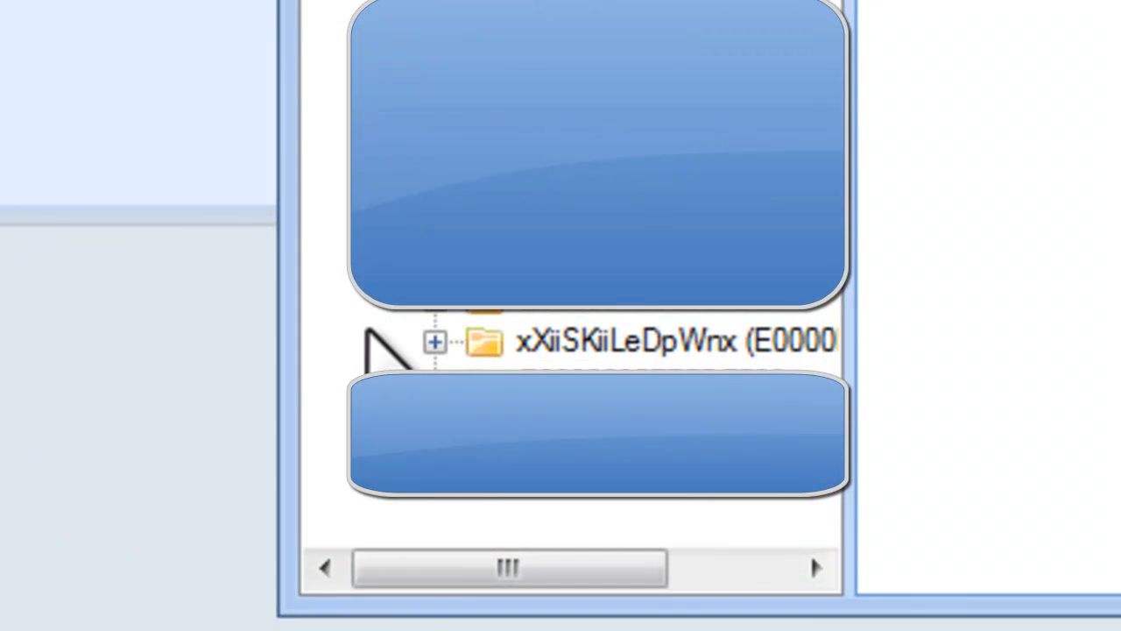
mouse_move(442, 359)
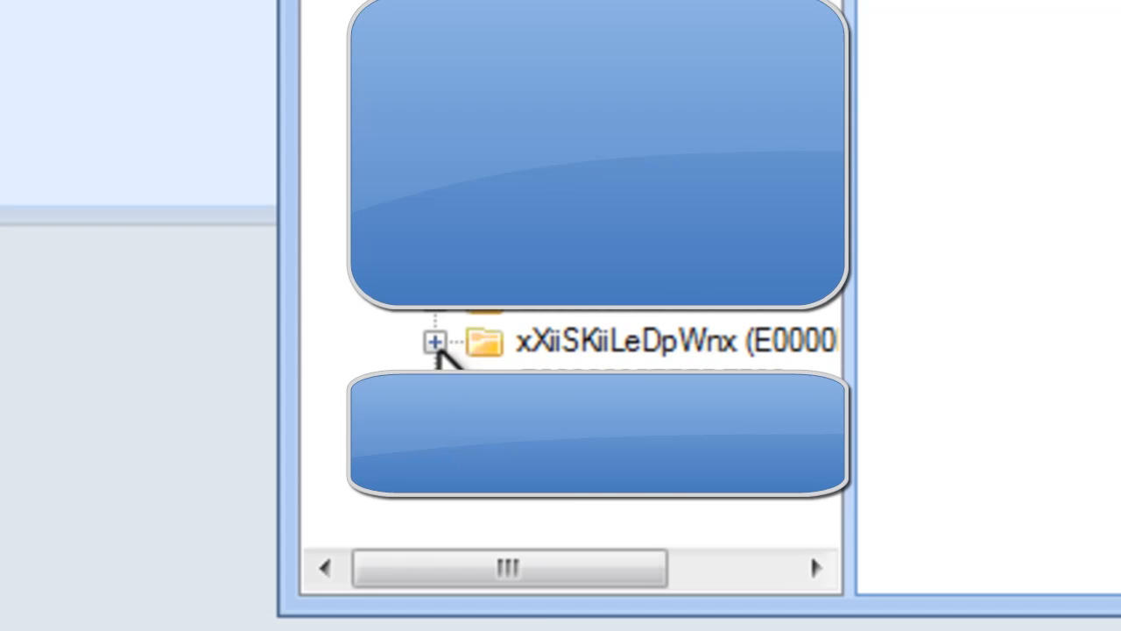
click(435, 342)
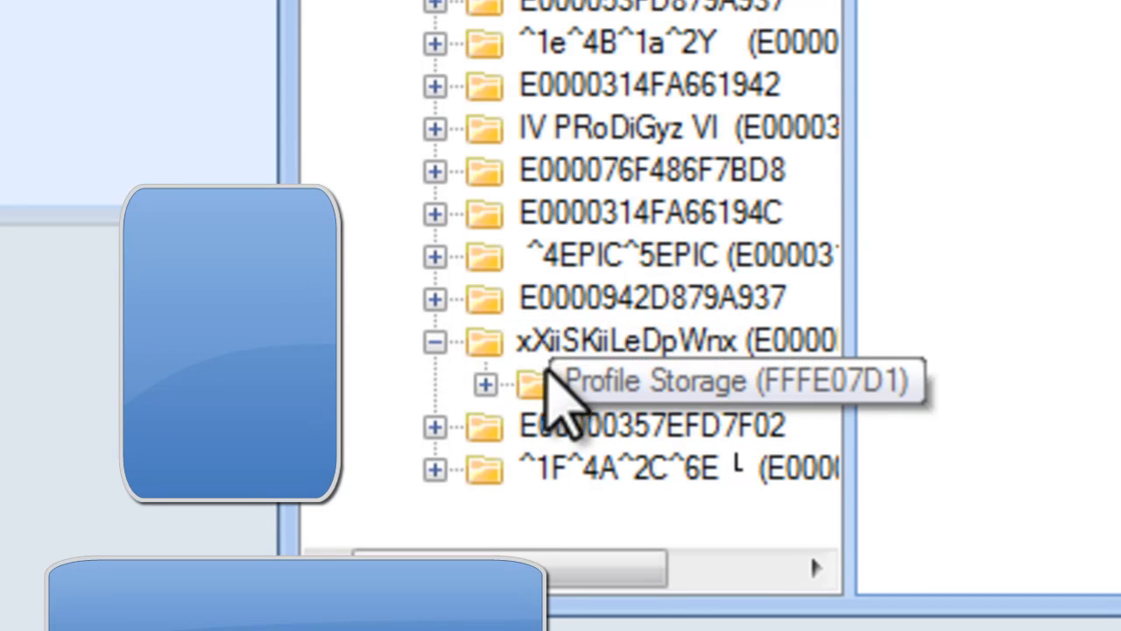
click(486, 384)
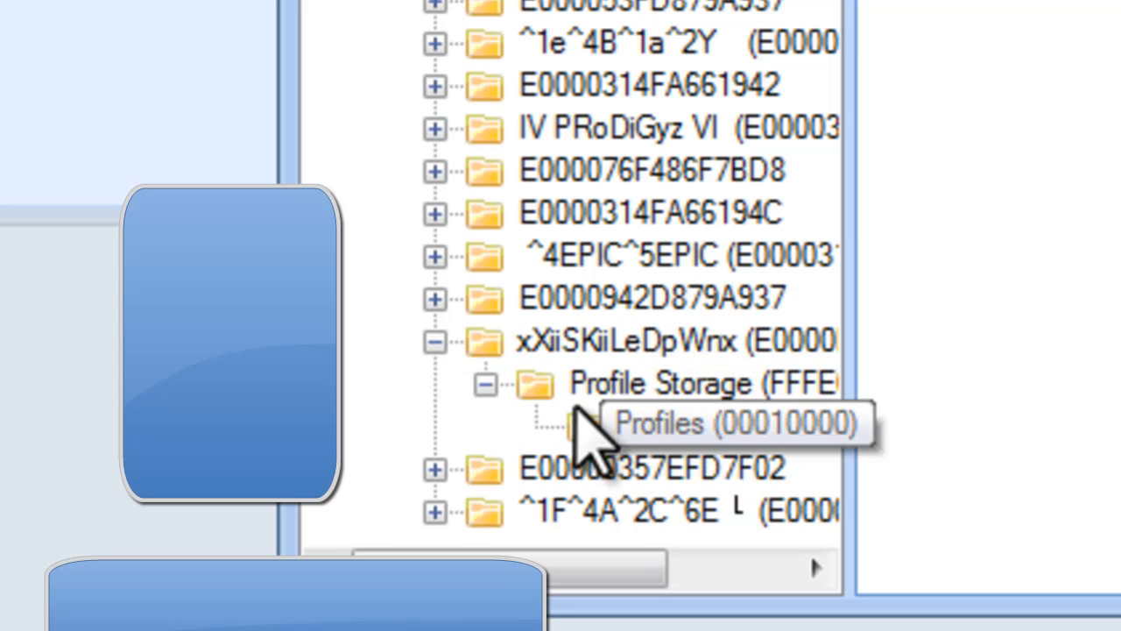
click(578, 423)
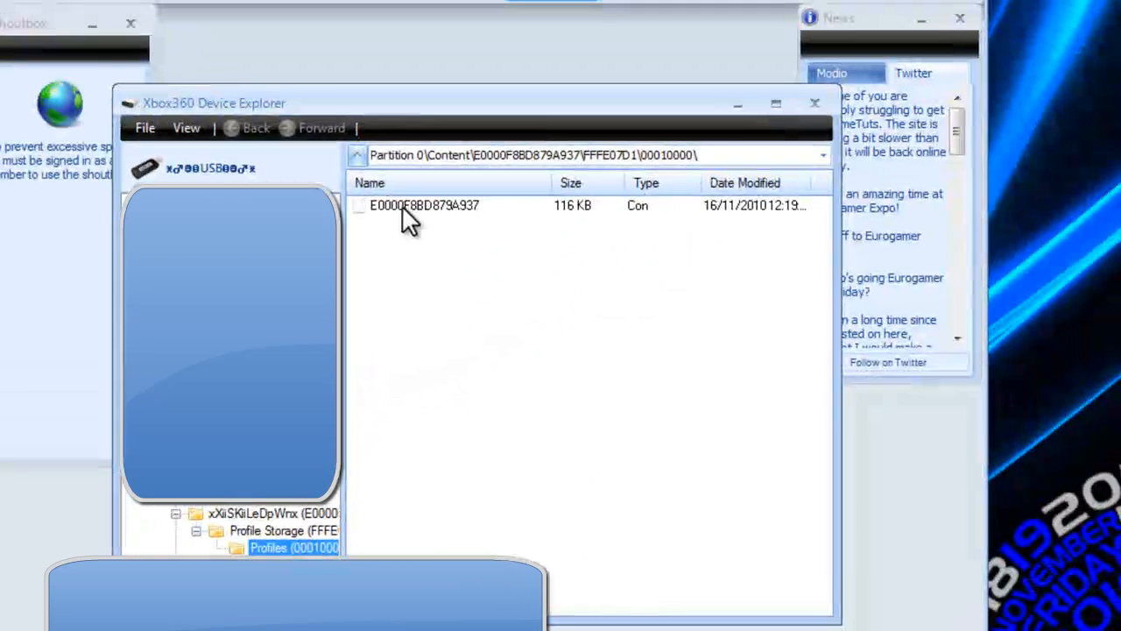
- Select the profile file, dismiss the save prompt, and close the device explorer
click(424, 206)
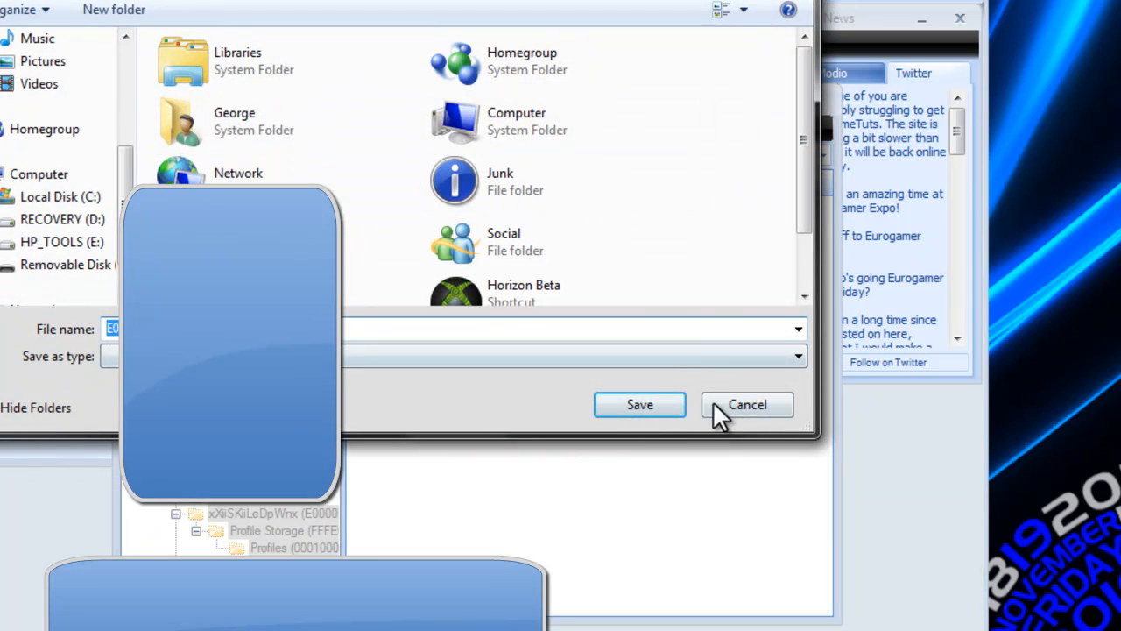
click(746, 404)
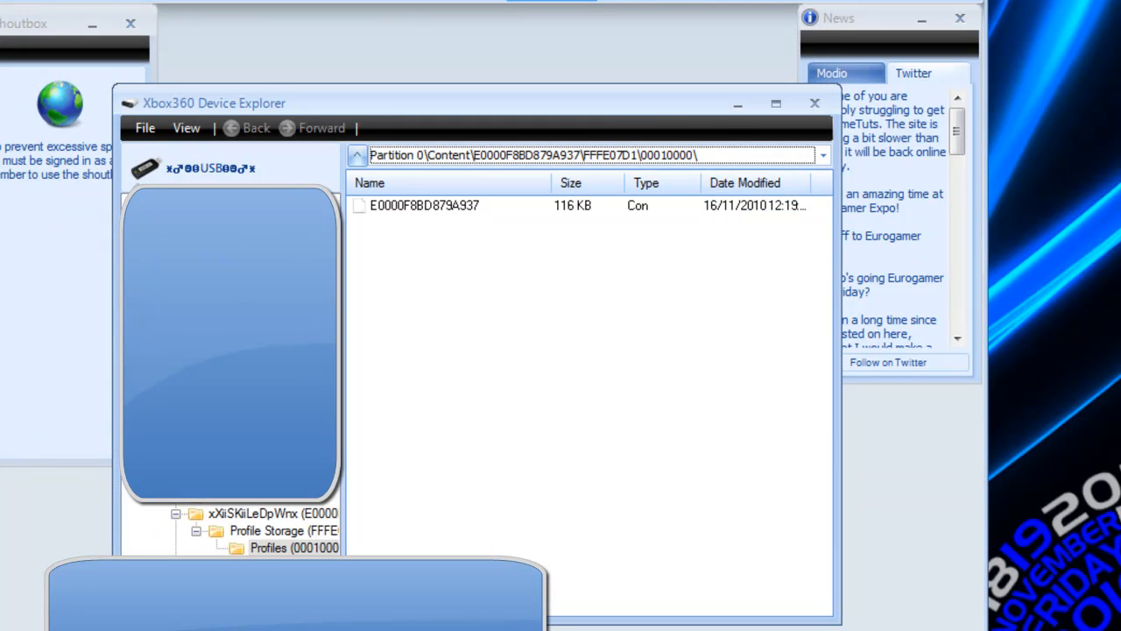
mouse_move(814, 103)
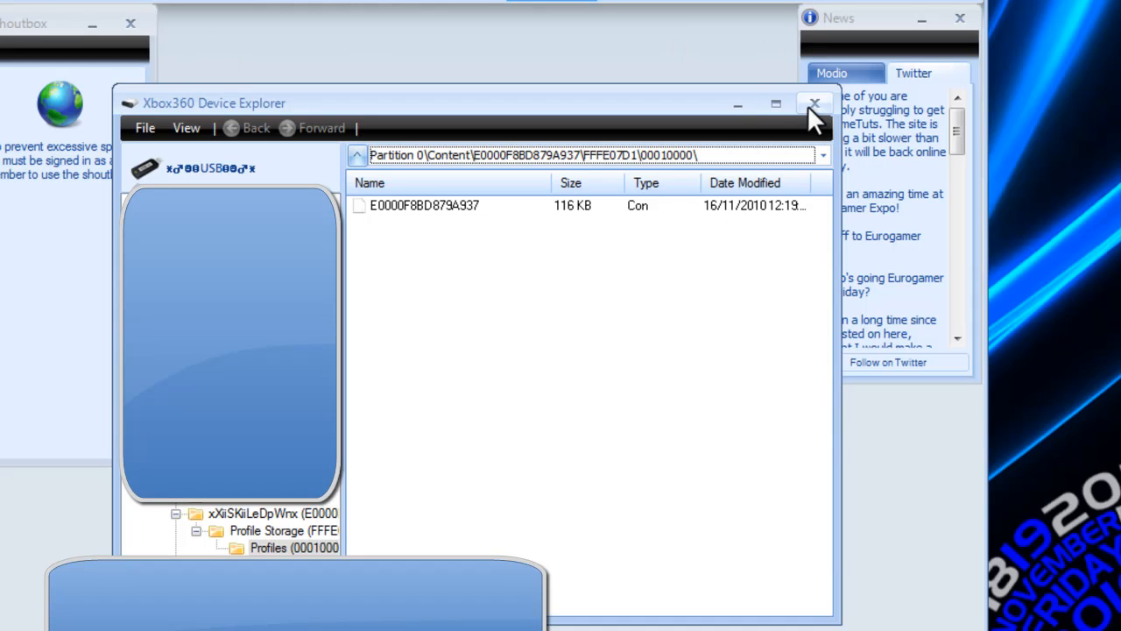
click(815, 103)
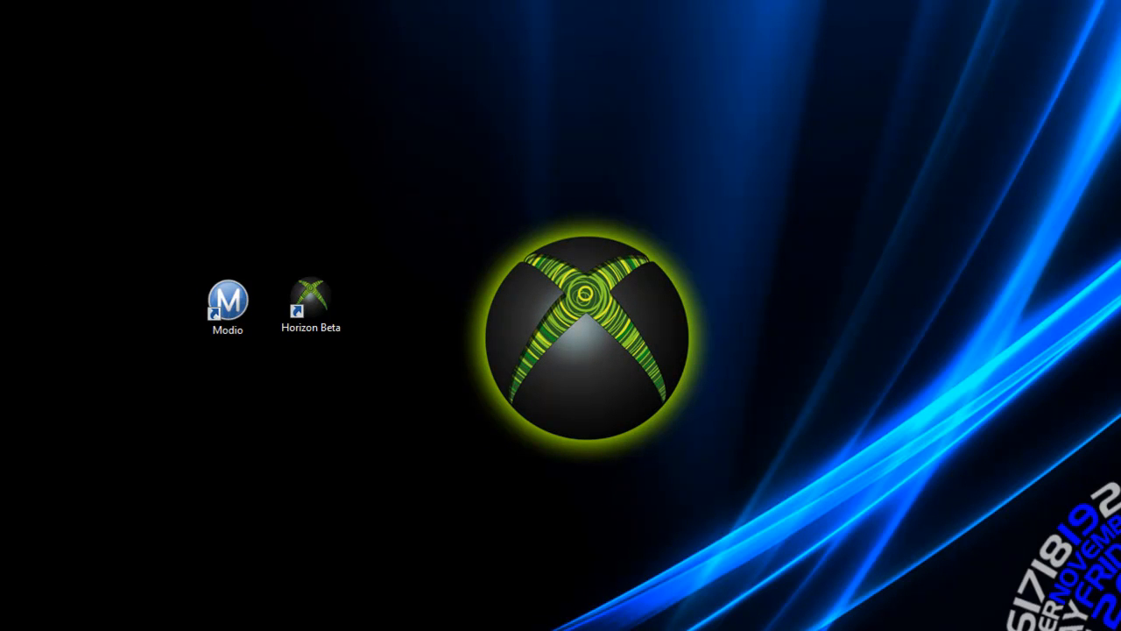
- Launch Horizon Beta and open the Avatar Color Editor under Profile Mods
double_click(311, 298)
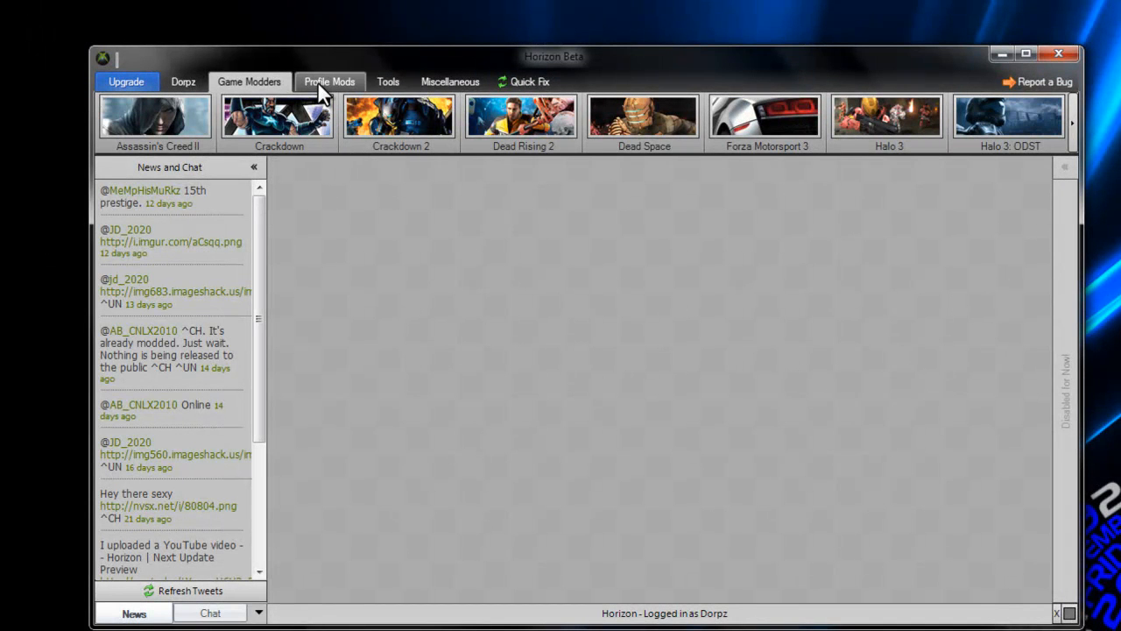
click(329, 81)
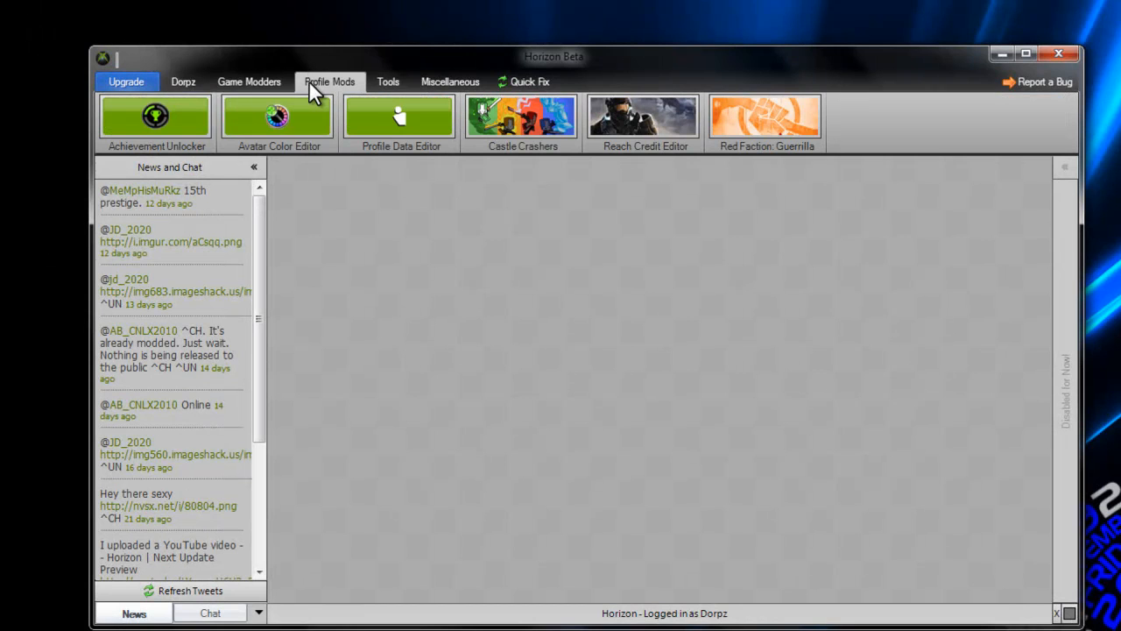
click(278, 119)
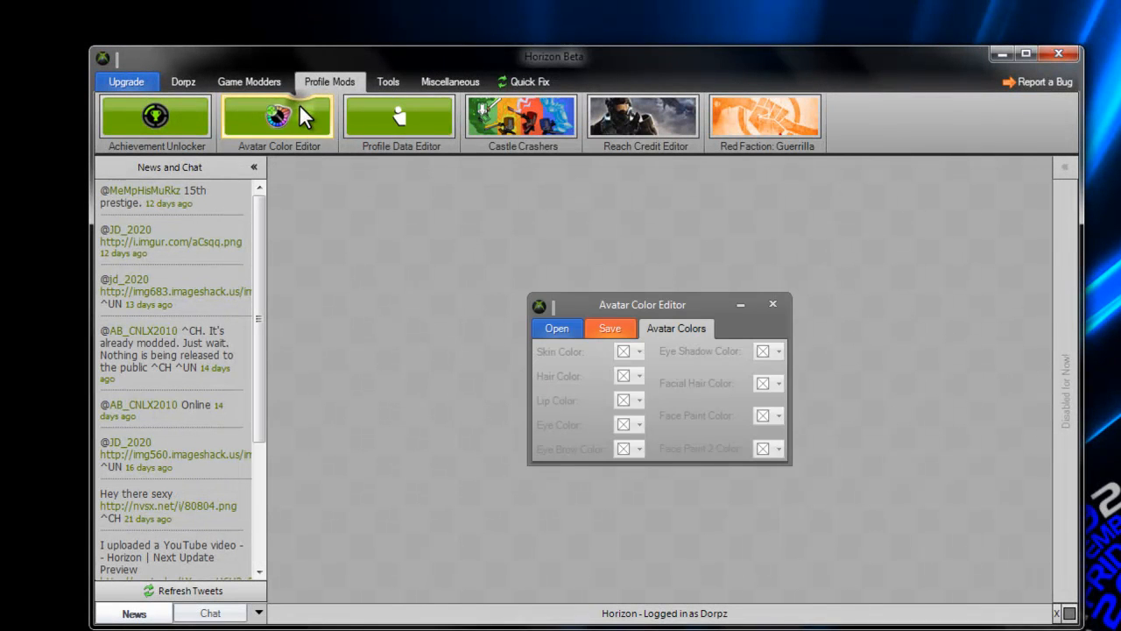
- Open E0000F8BD879A937 from the Desktop in the editor and show the Skin Color palette
click(557, 328)
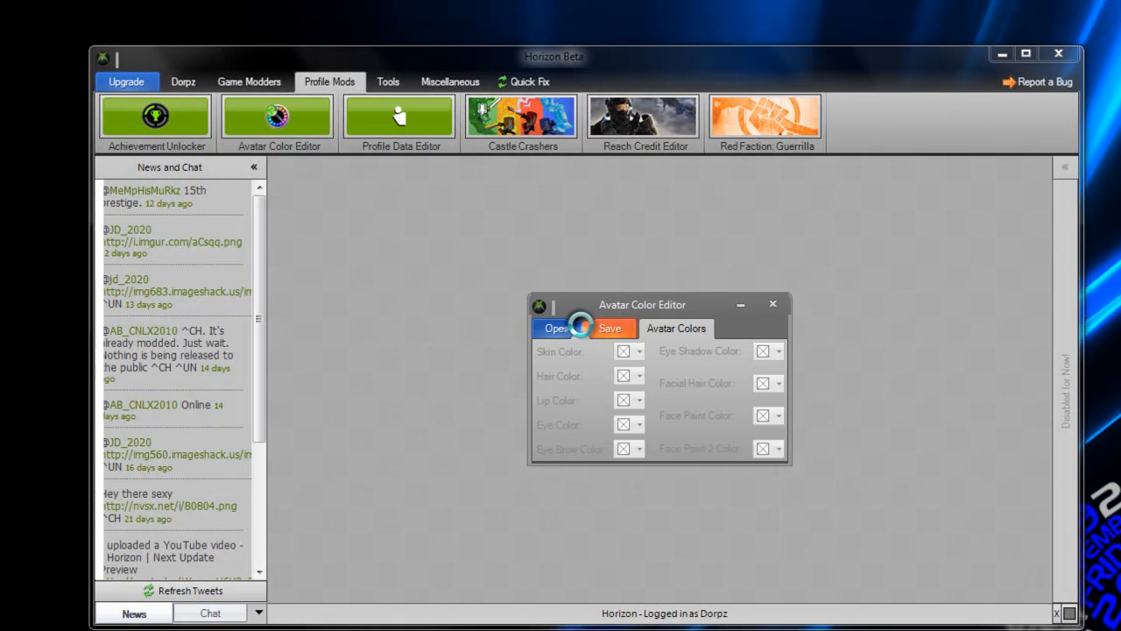
click(556, 327)
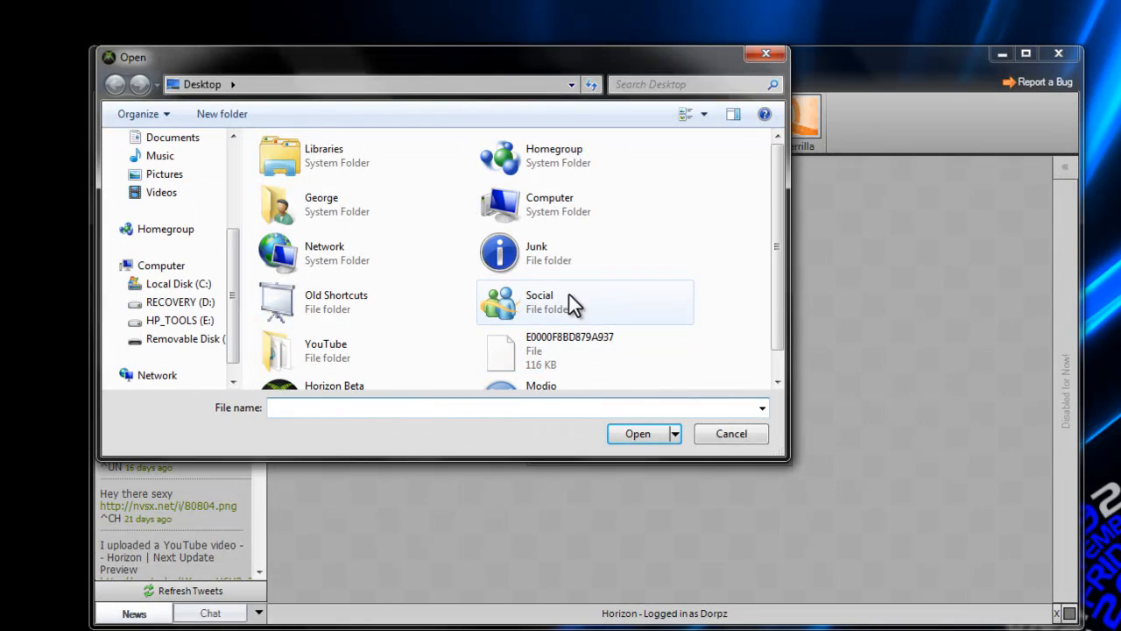
click(569, 351)
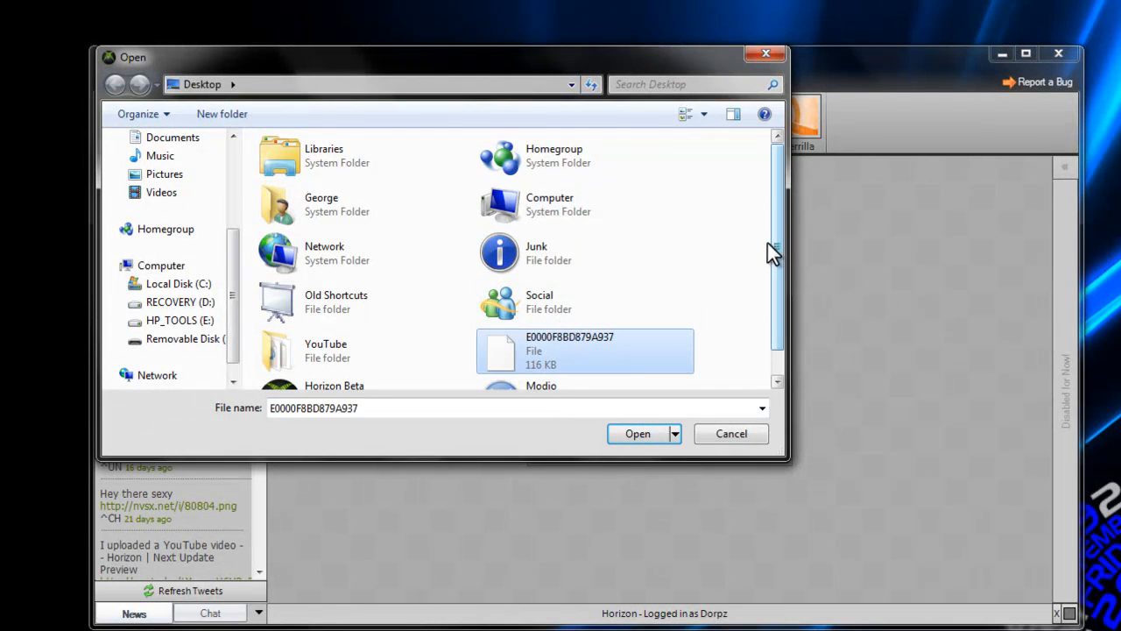
scroll(down, 3)
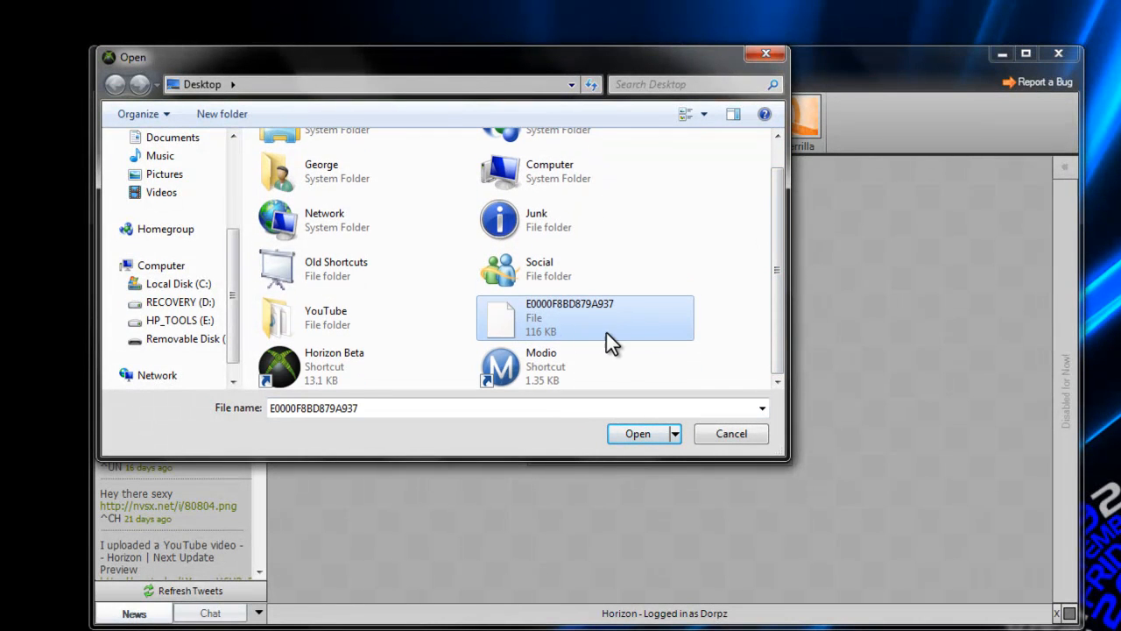
mouse_move(612, 340)
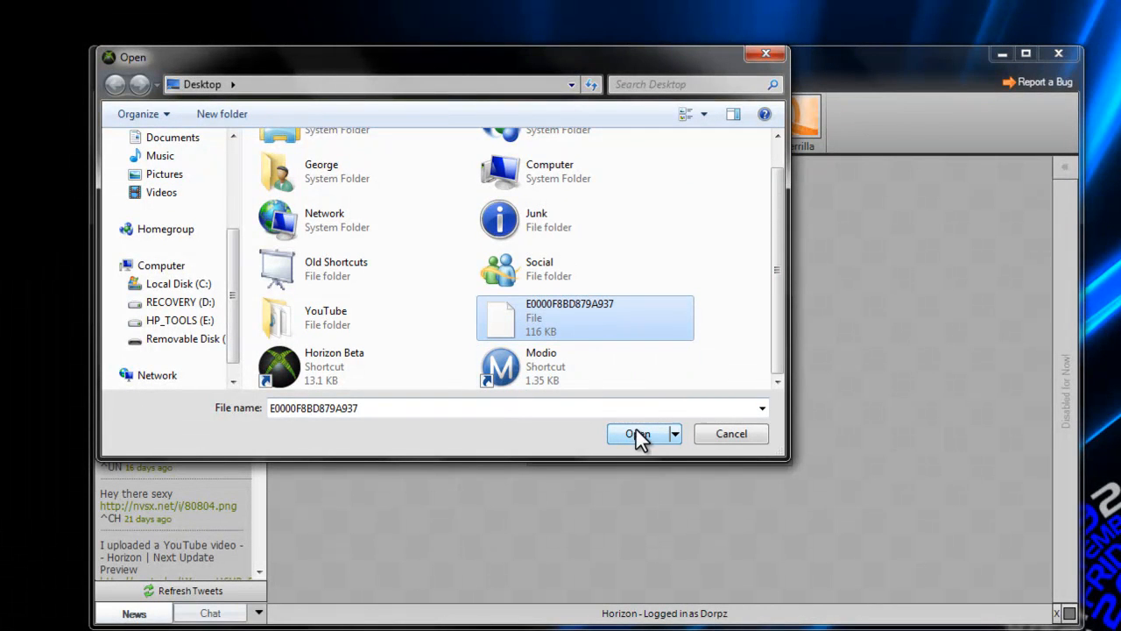
click(638, 434)
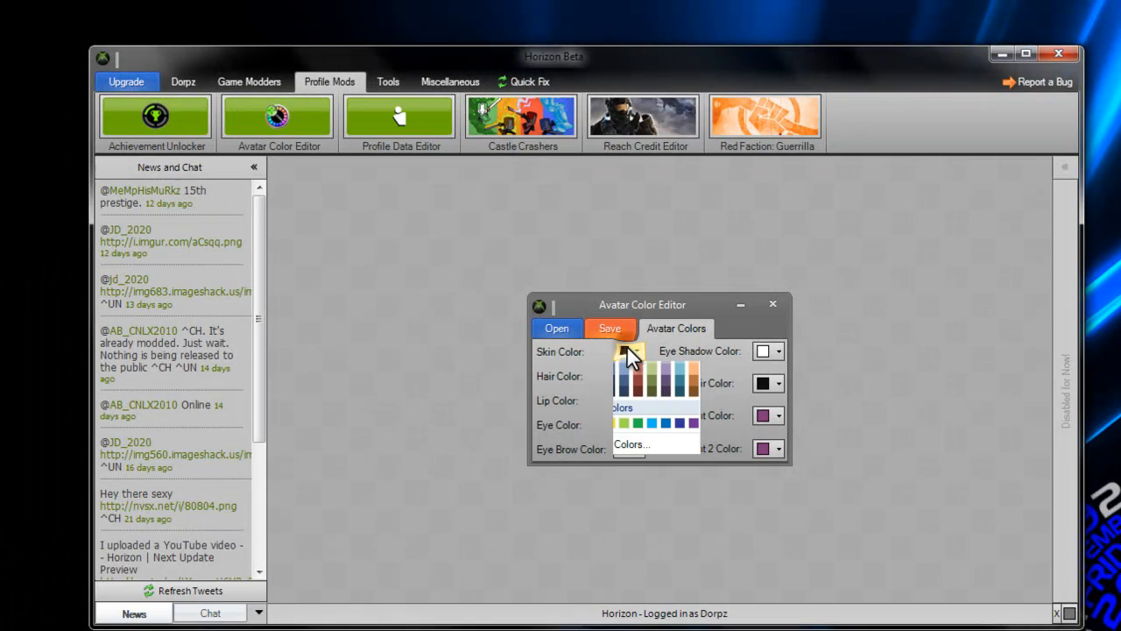
click(638, 351)
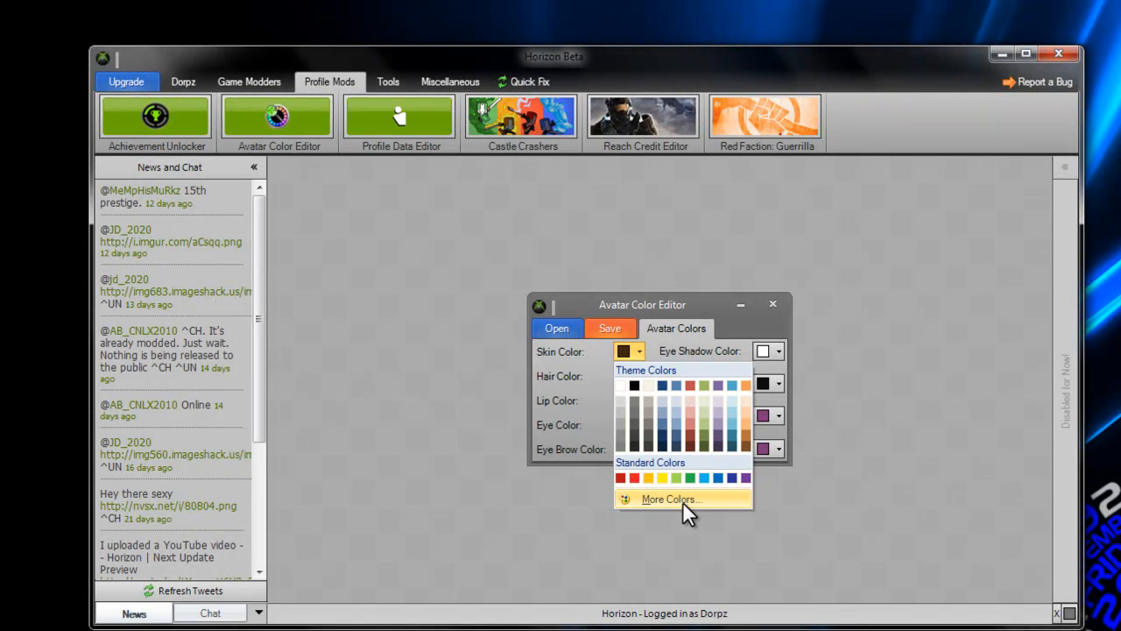
- Set the avatar's skin colour to blue and hair colour to pink
click(671, 498)
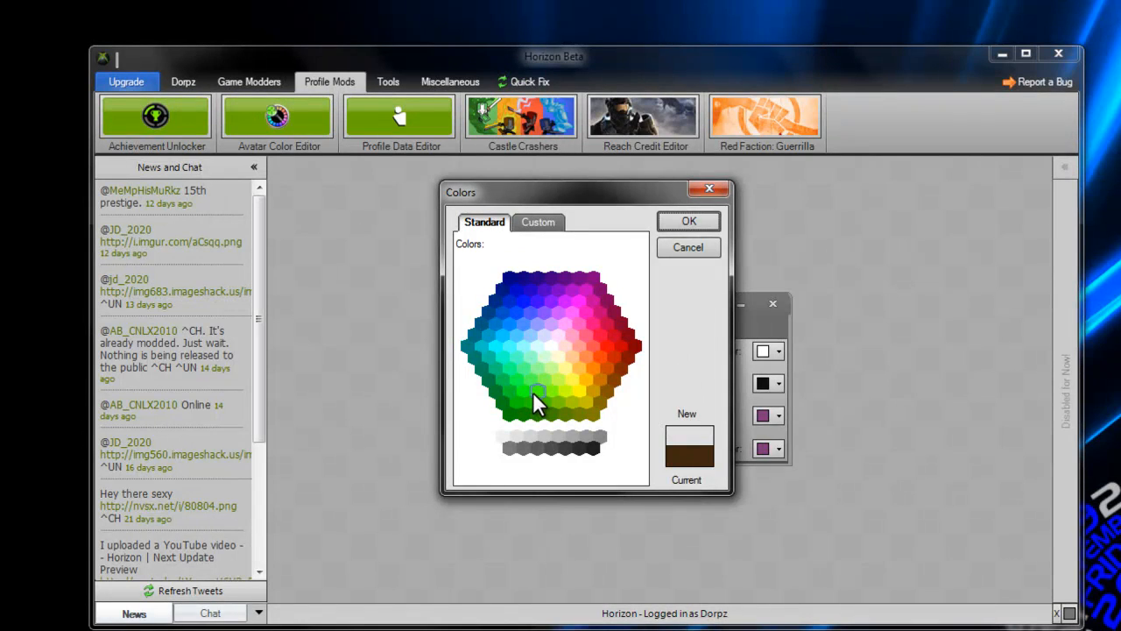
click(511, 278)
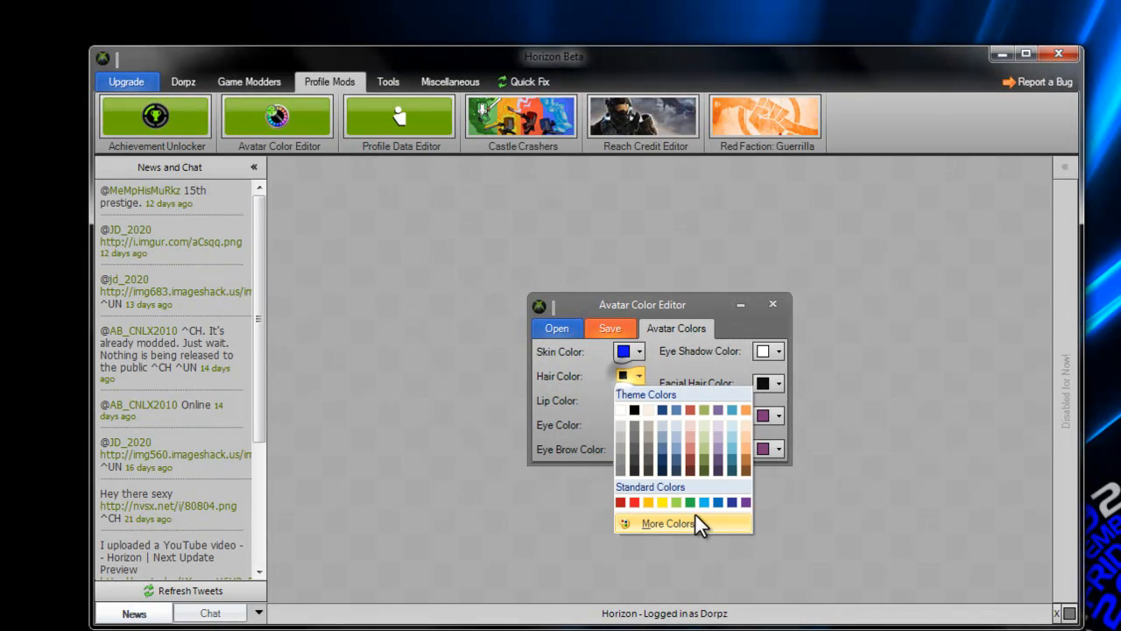
click(668, 523)
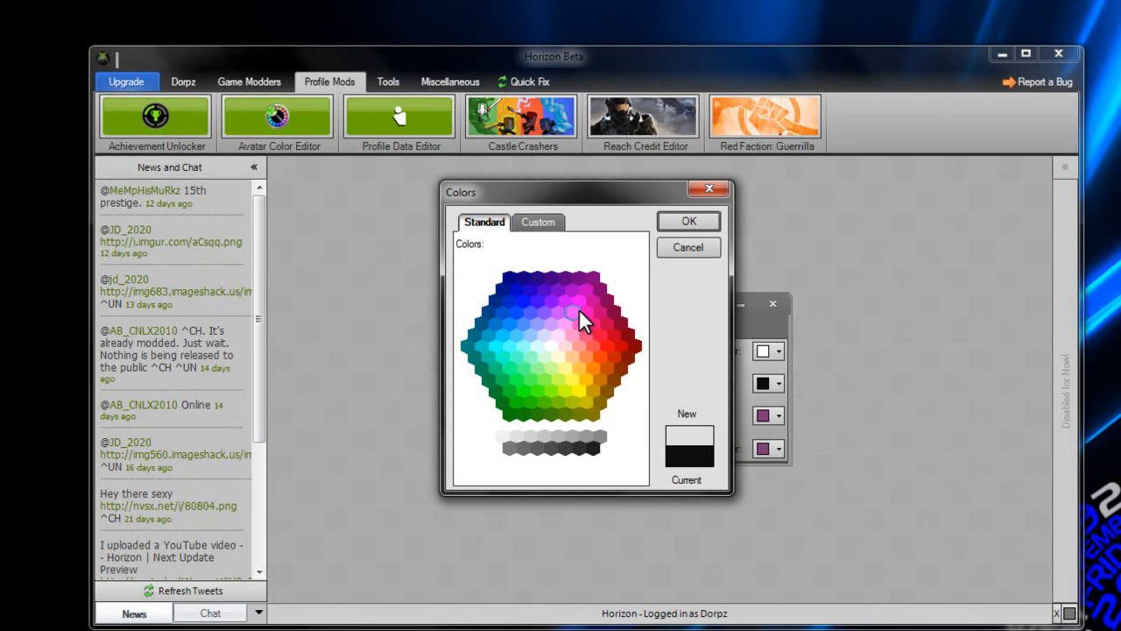
click(579, 307)
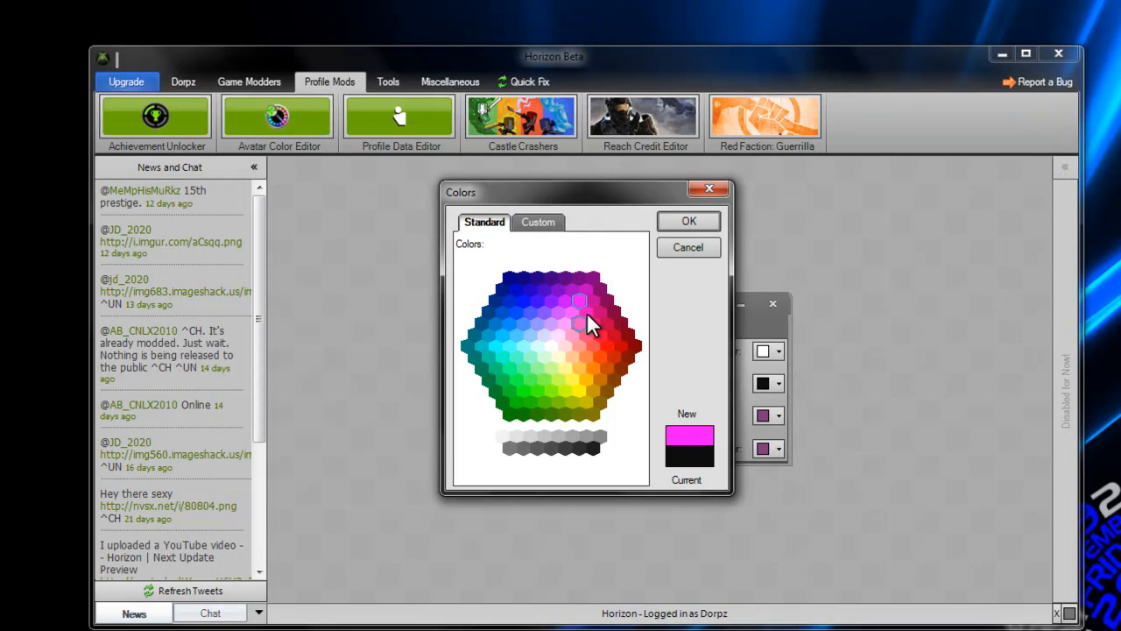
click(689, 220)
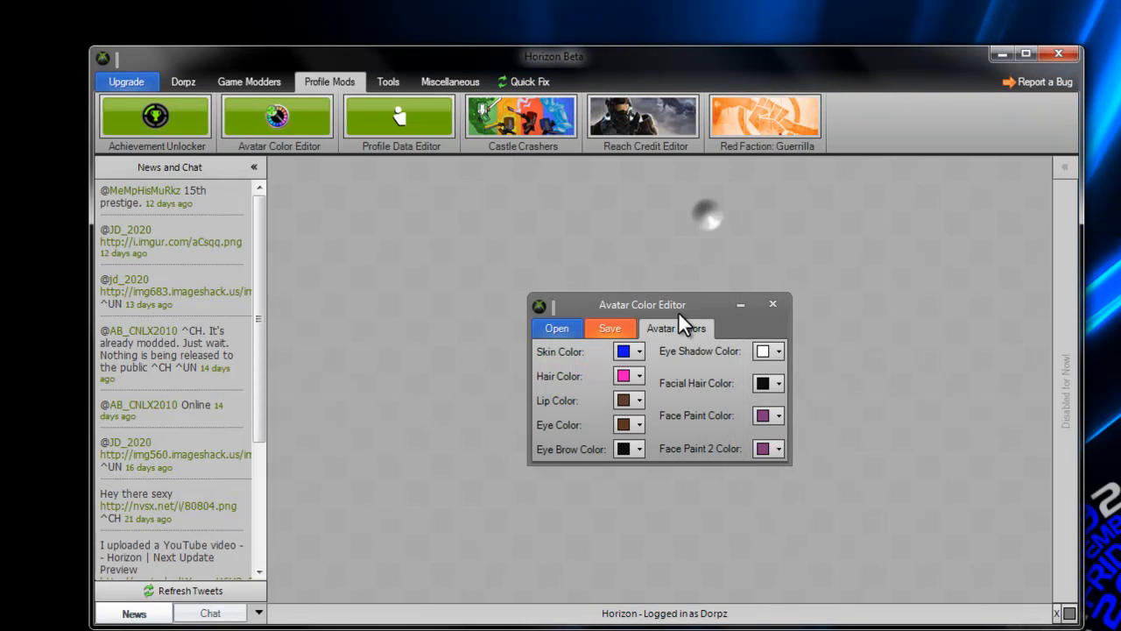
- Make the lips green and the eyes pink
click(638, 401)
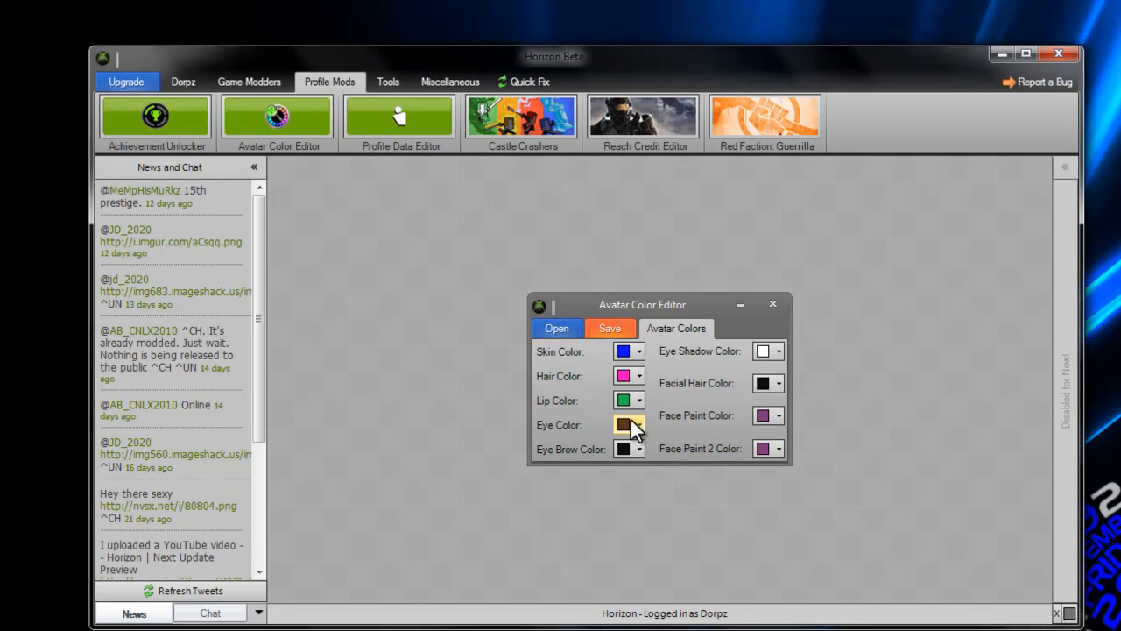
click(639, 425)
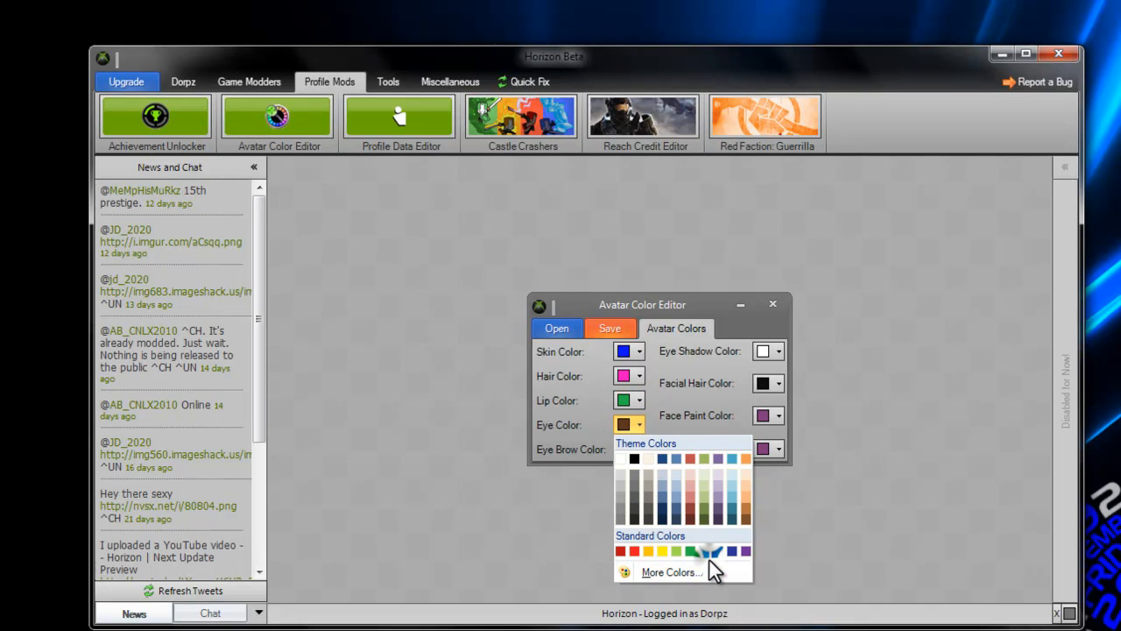
click(672, 572)
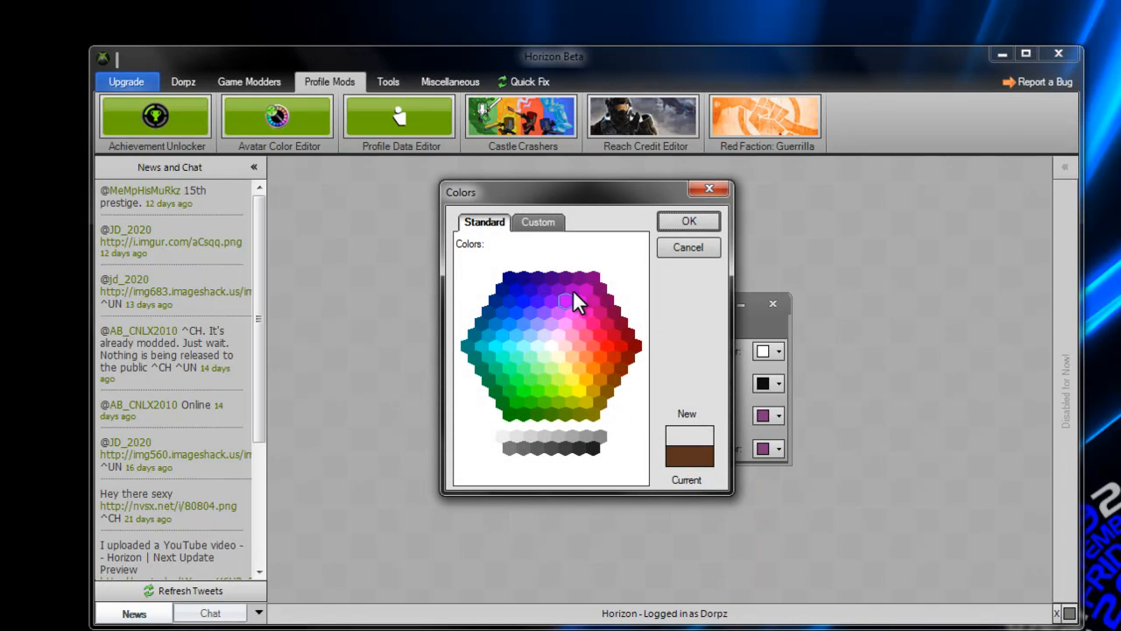
click(587, 313)
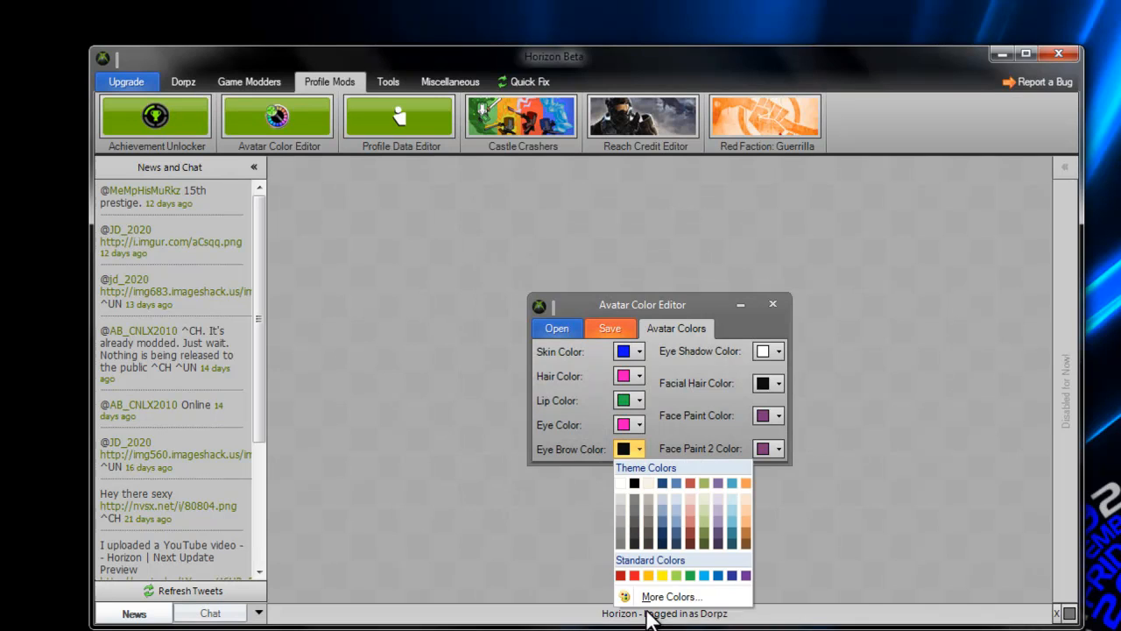
- Set eyebrows to cyan, facial hair to magenta, and the second face paint to white
click(672, 597)
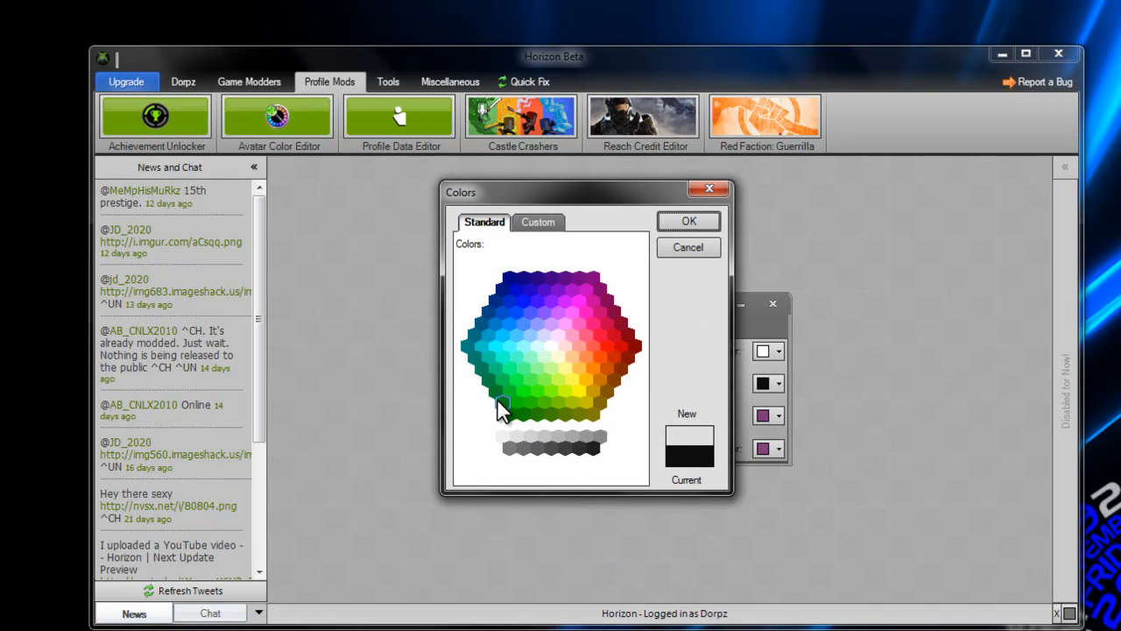
click(504, 352)
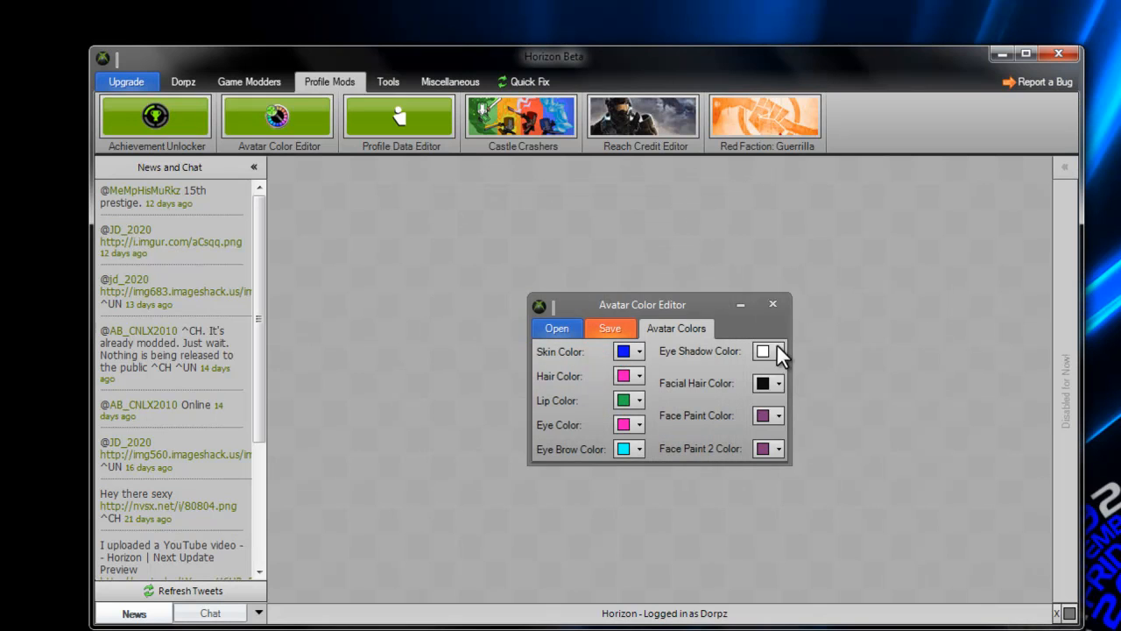
click(778, 352)
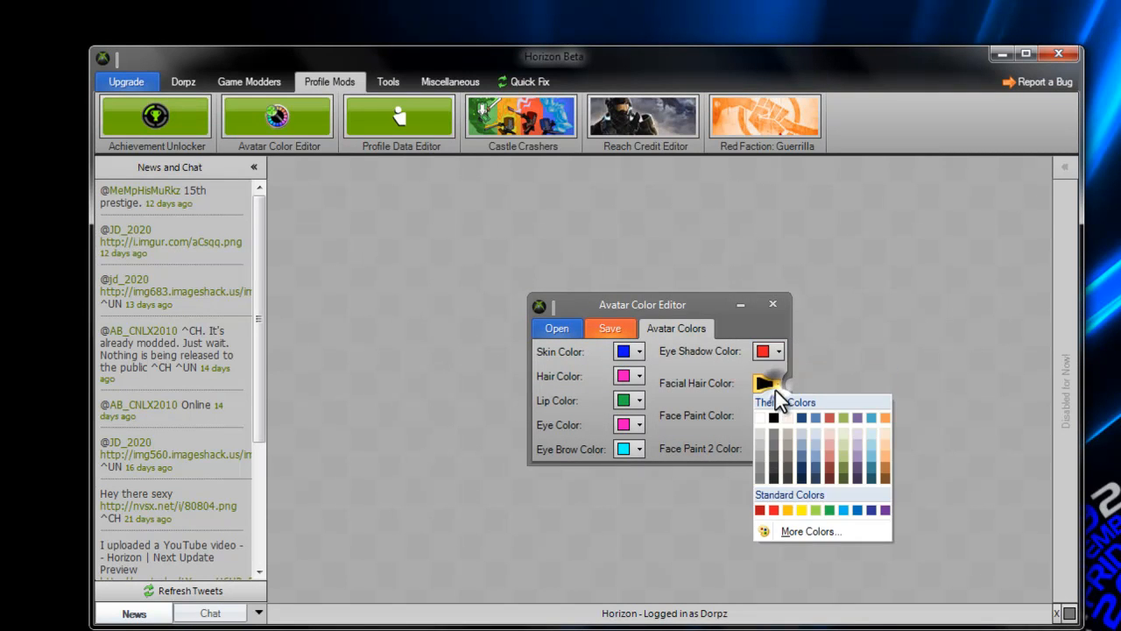
click(811, 531)
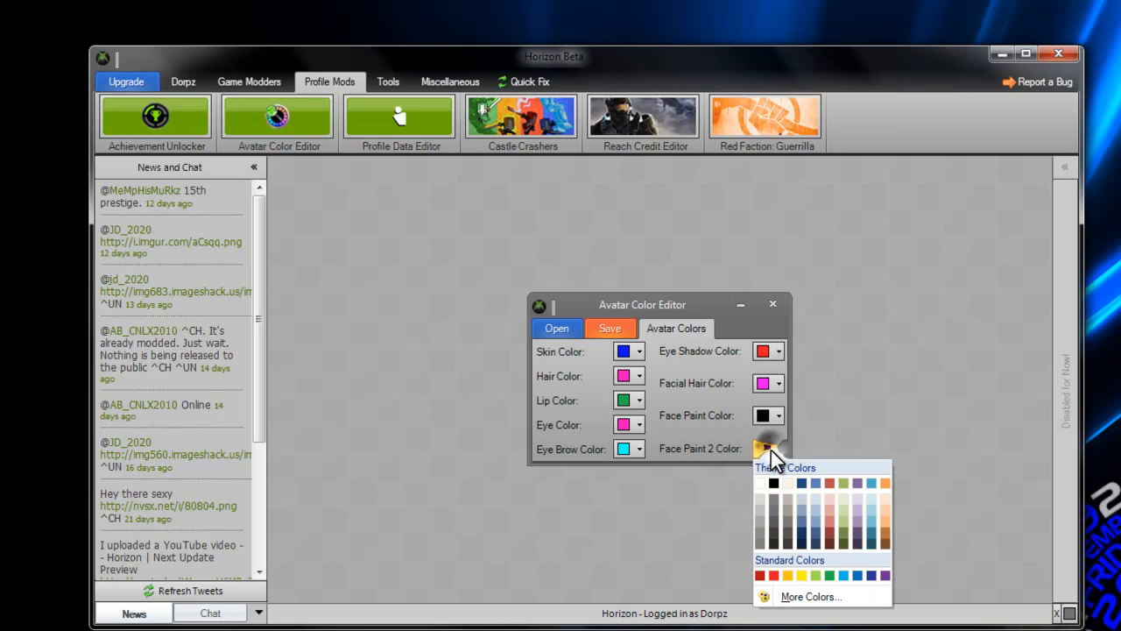
click(775, 483)
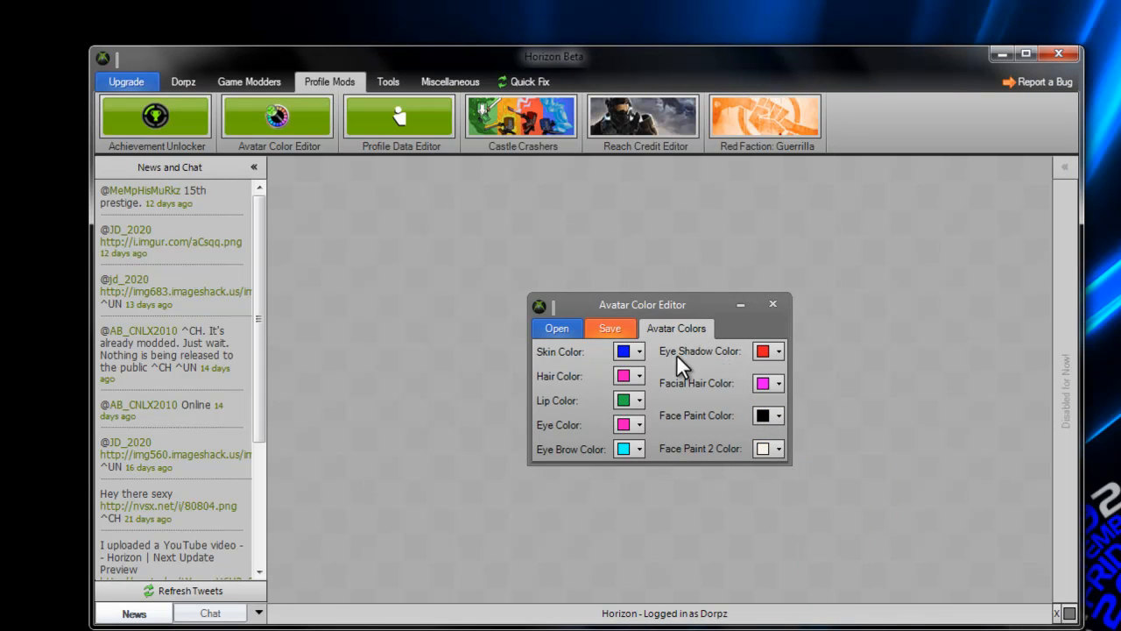
- Save the colour changes and dismiss the 'Saved, rehashed, and resigned!' message
click(609, 327)
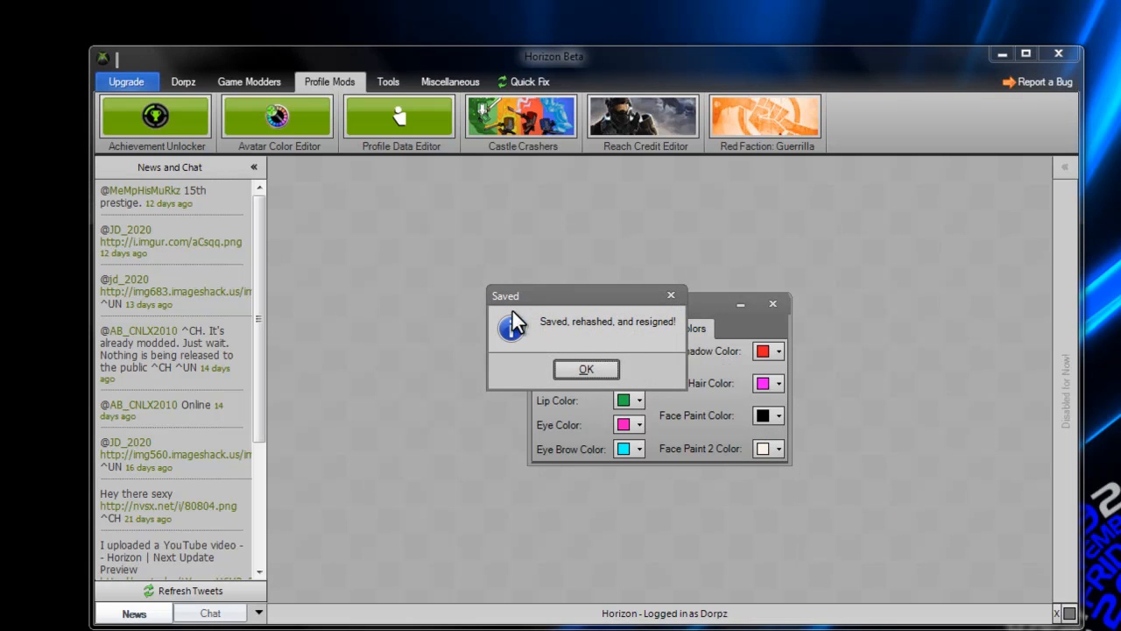
click(586, 369)
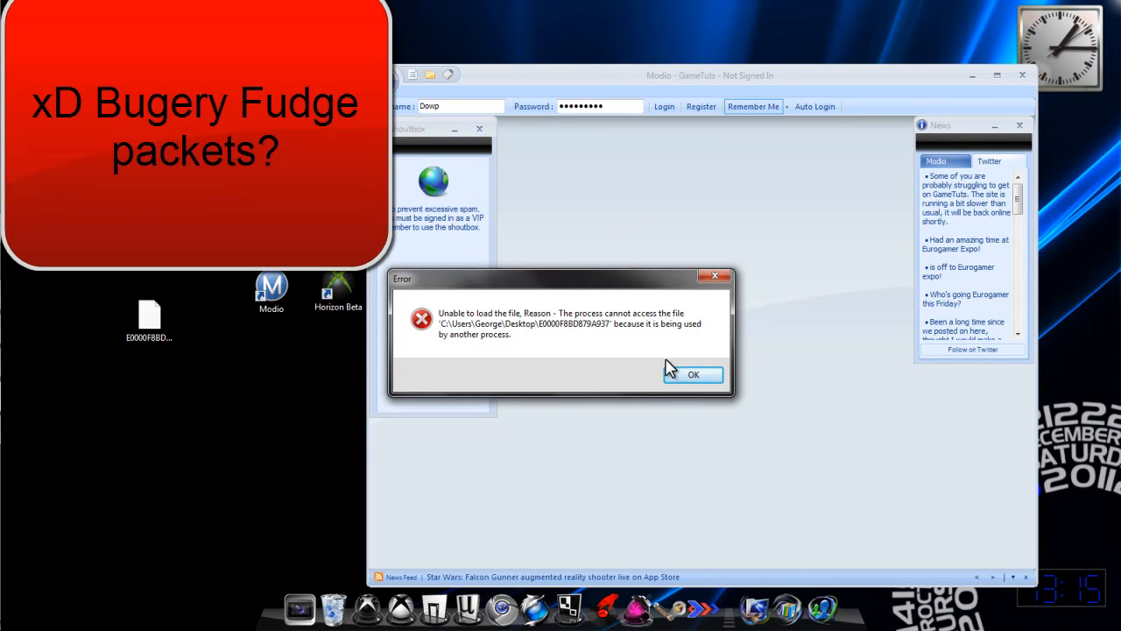
- Dismiss Modio's file-in-use error, then close the Avatar Color Editor and Horizon Beta
click(692, 374)
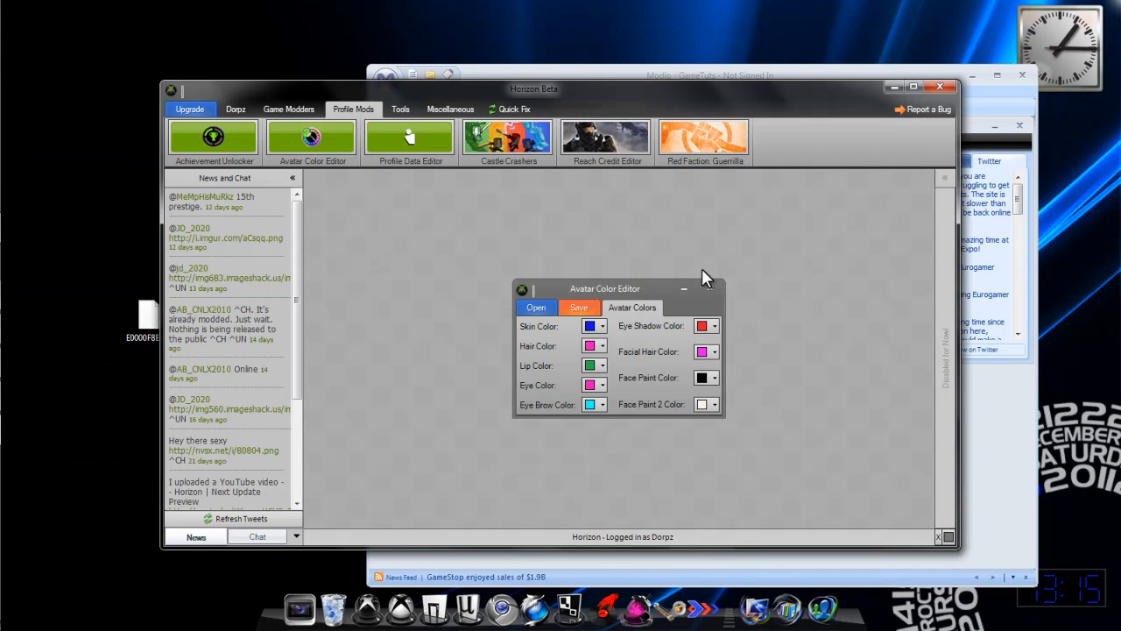
click(939, 86)
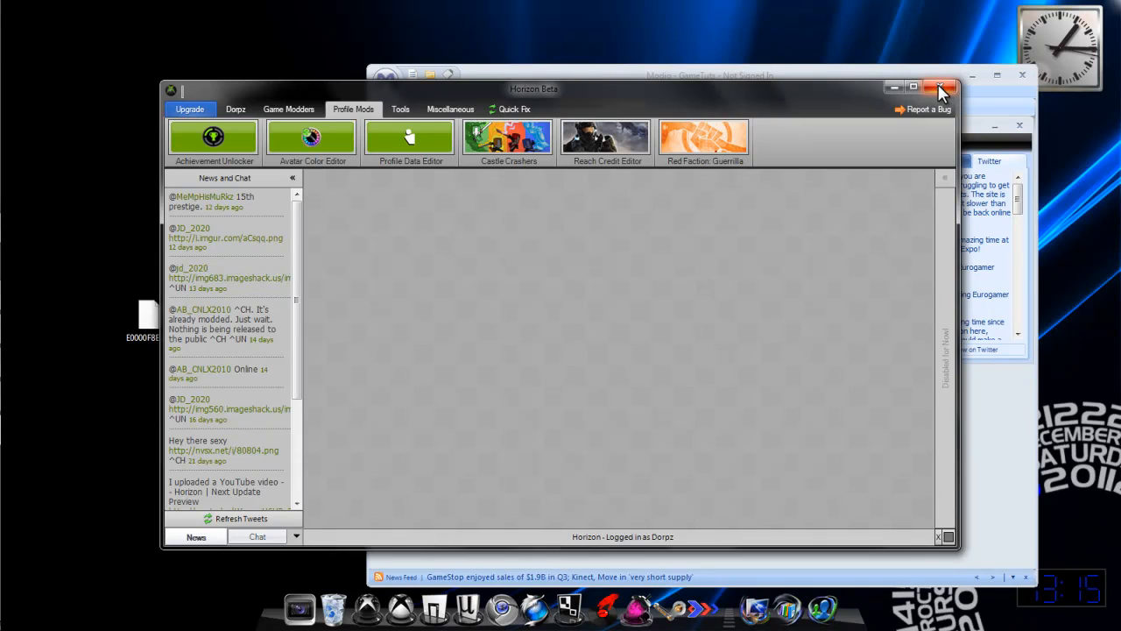
click(942, 87)
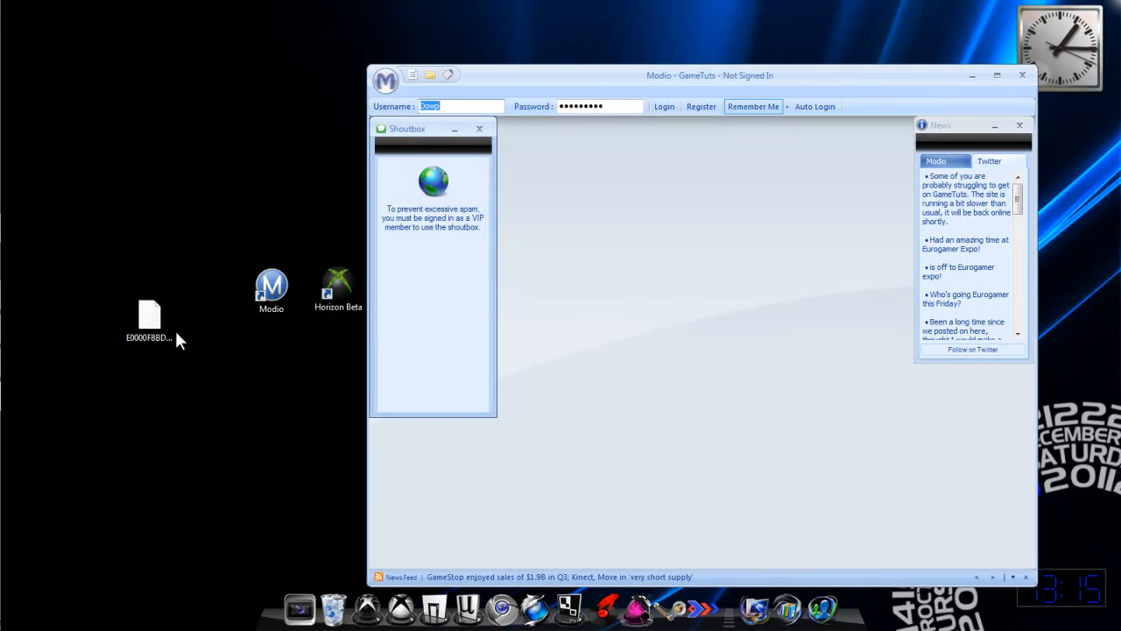
mouse_move(631, 291)
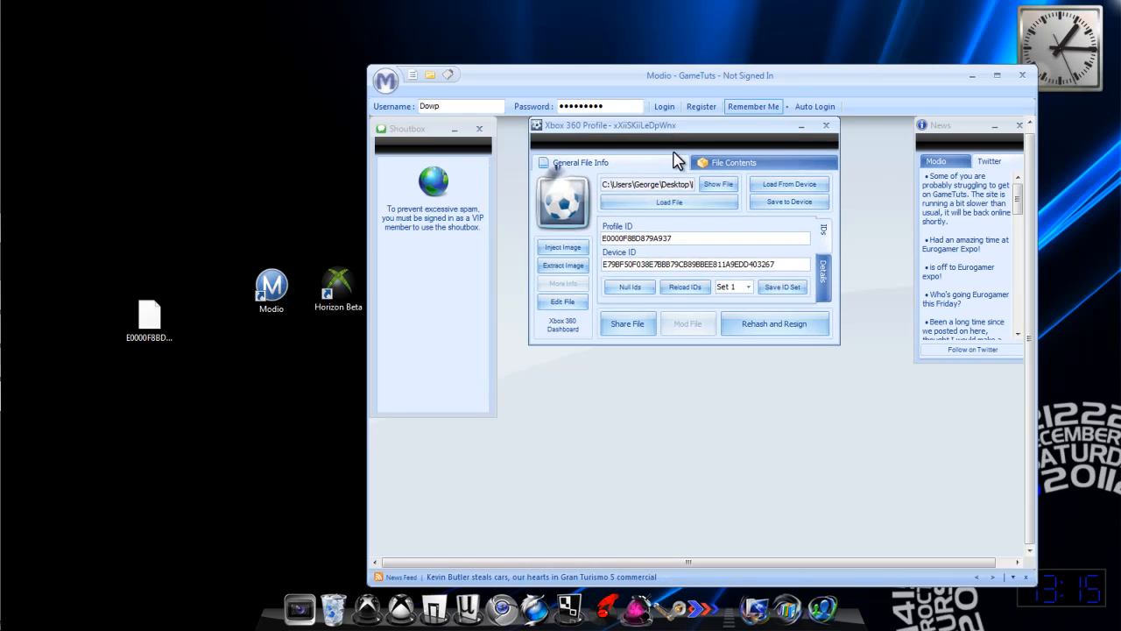
- Rehash and resign profile E0000F8BD879A937 in Modio, then close the profile window
drag(674, 124, 679, 242)
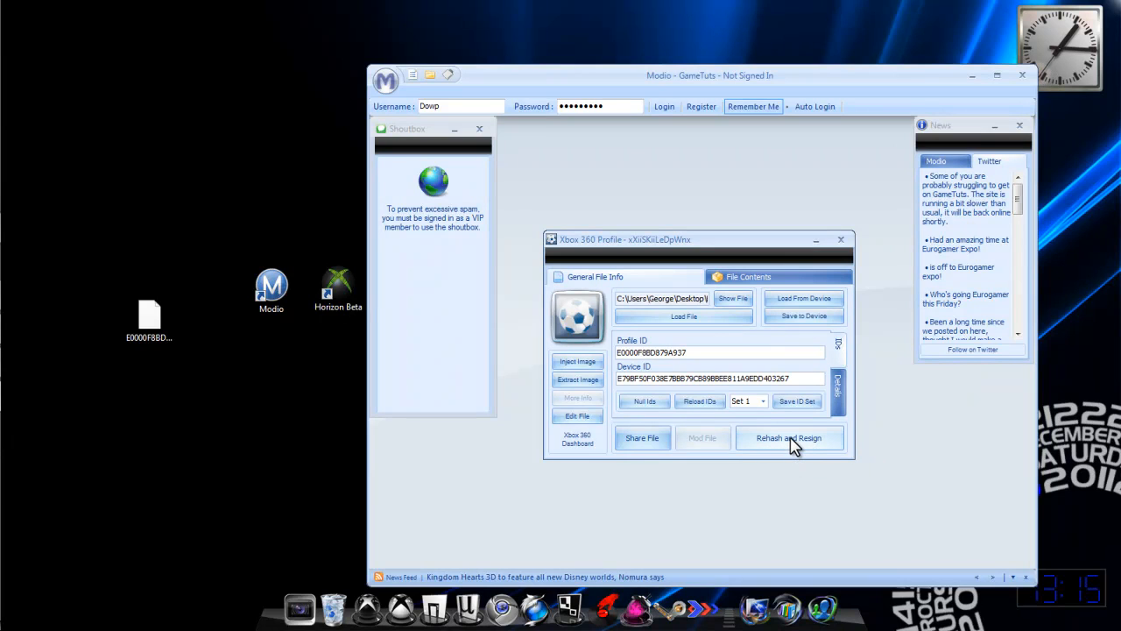
click(789, 438)
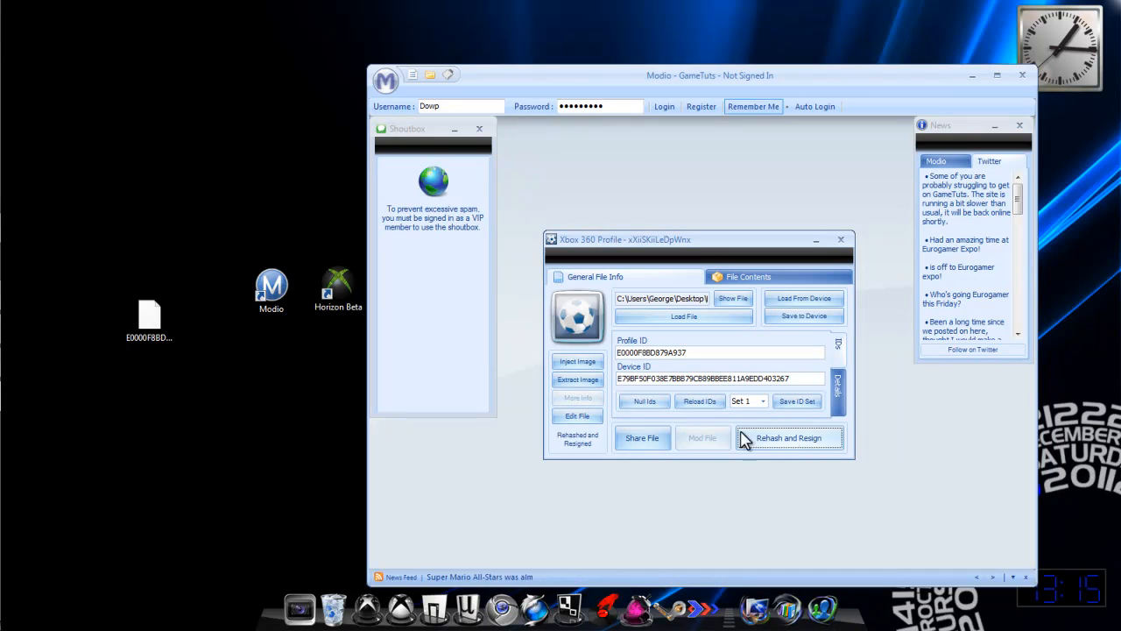
click(789, 437)
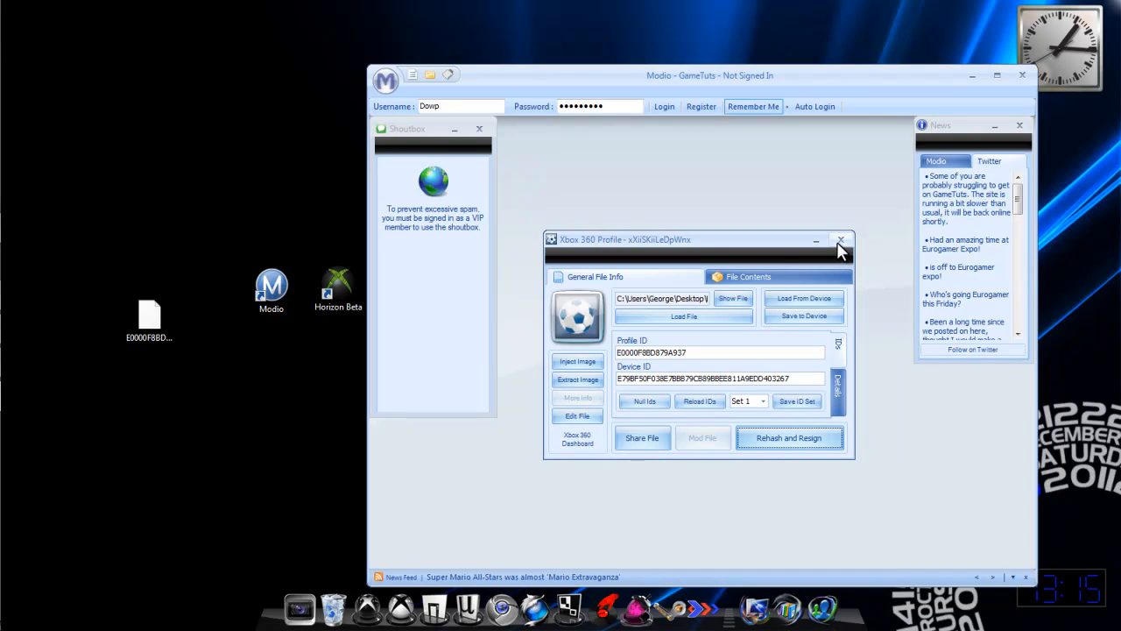
click(385, 80)
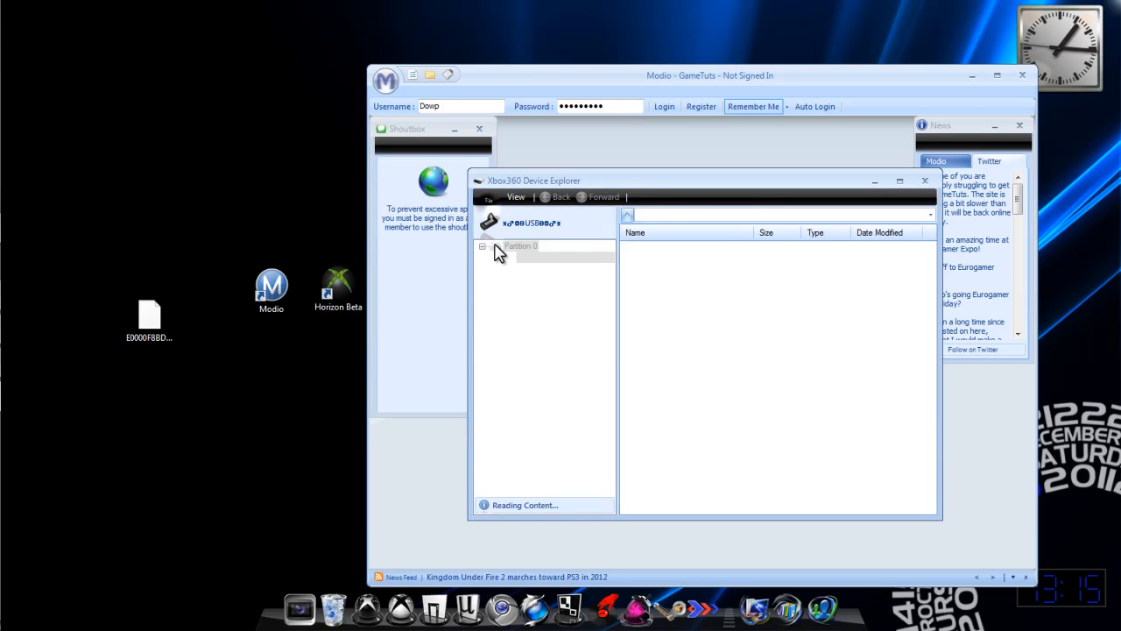
- Expand Partition 0 and the drive's content folders, then close the device explorer
click(483, 245)
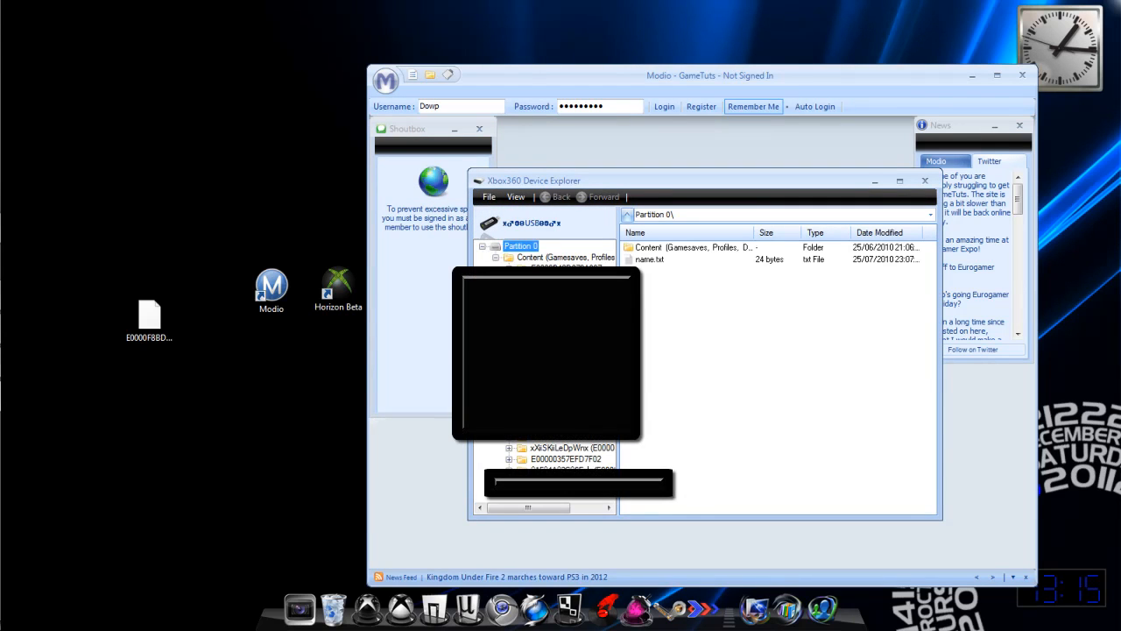
click(509, 447)
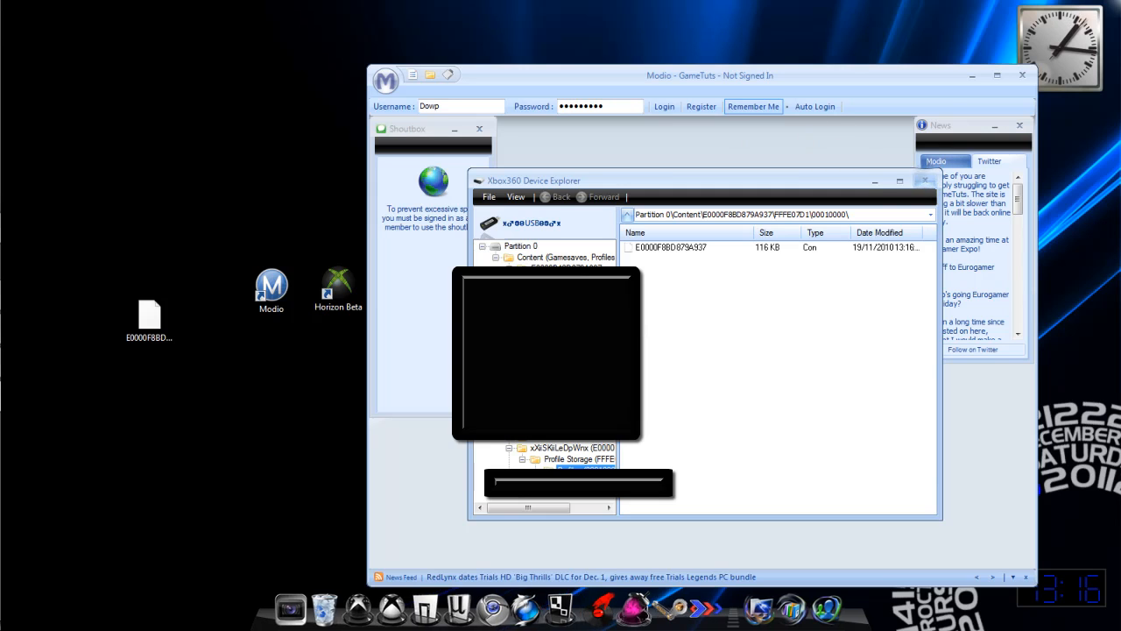
click(925, 181)
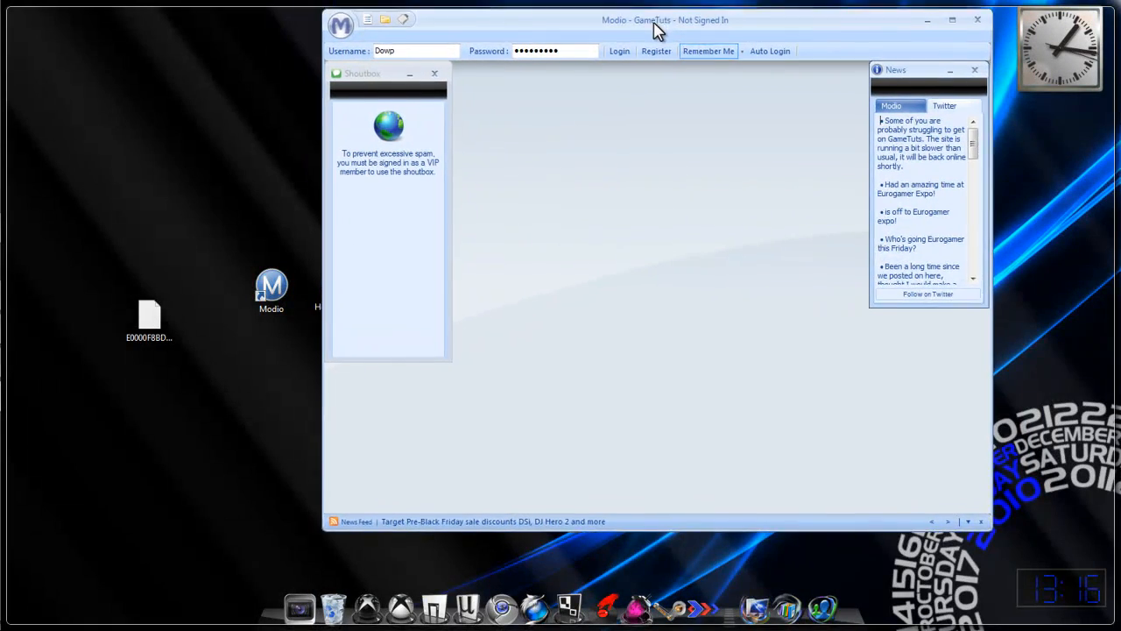
drag(665, 19, 513, 11)
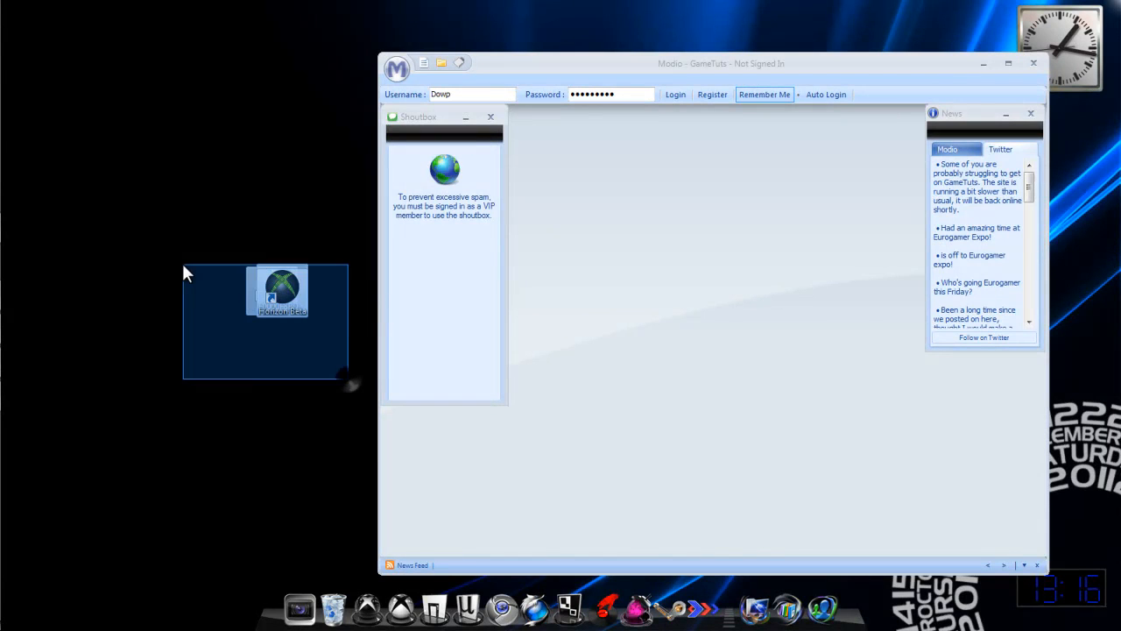
- Delete the three selected desktop items, including the Horizon Beta shortcut, to the Recycle Bin
key(Delete)
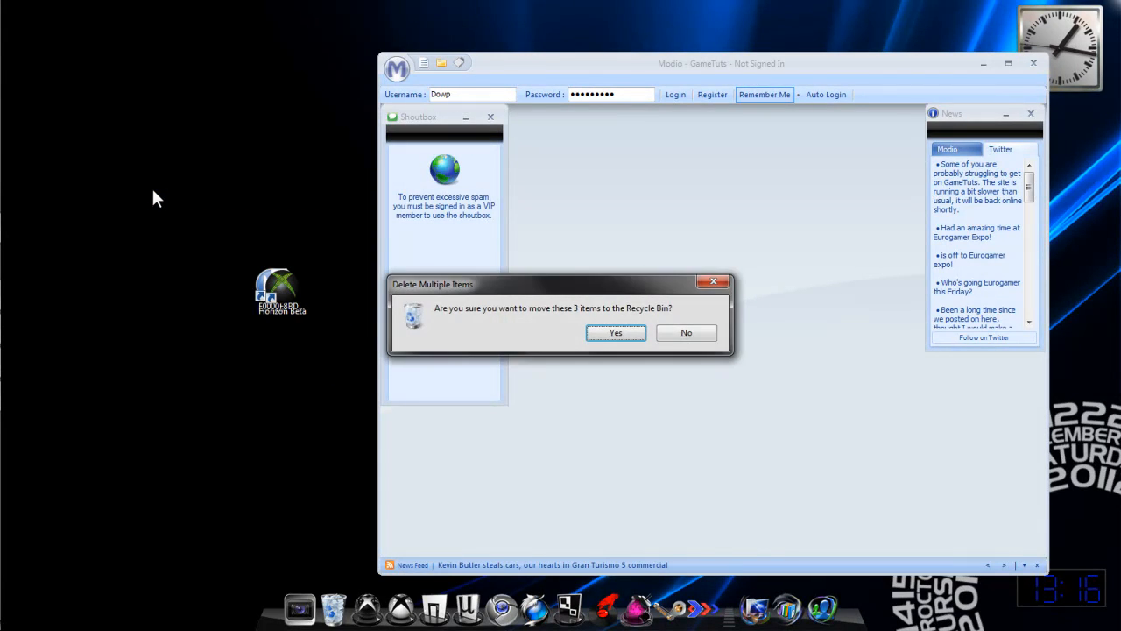
click(615, 333)
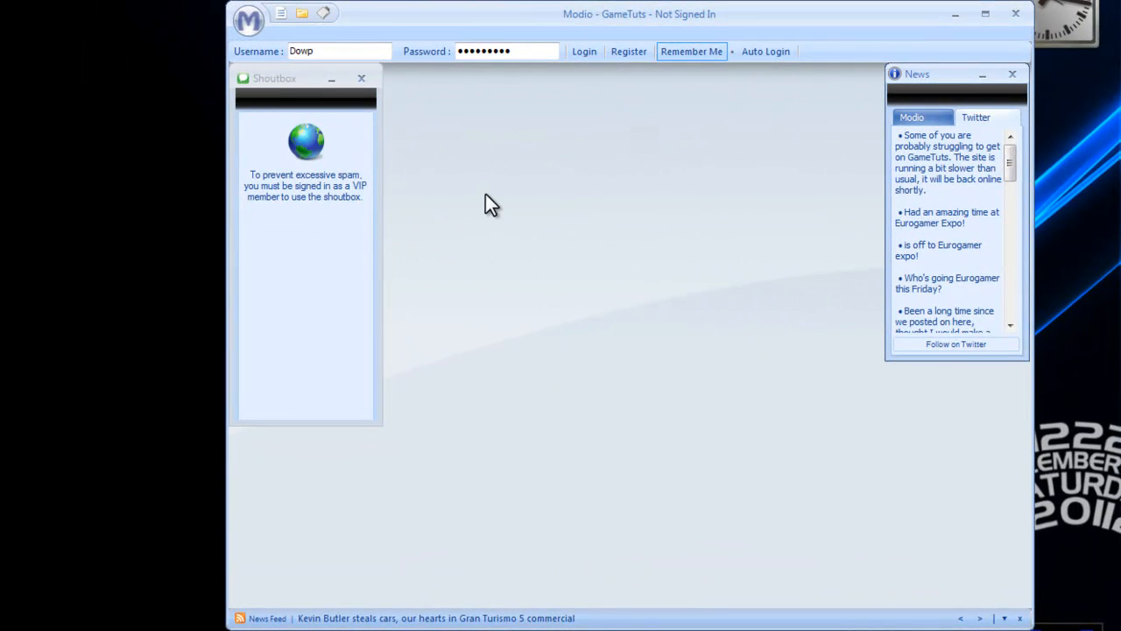
mouse_move(517, 394)
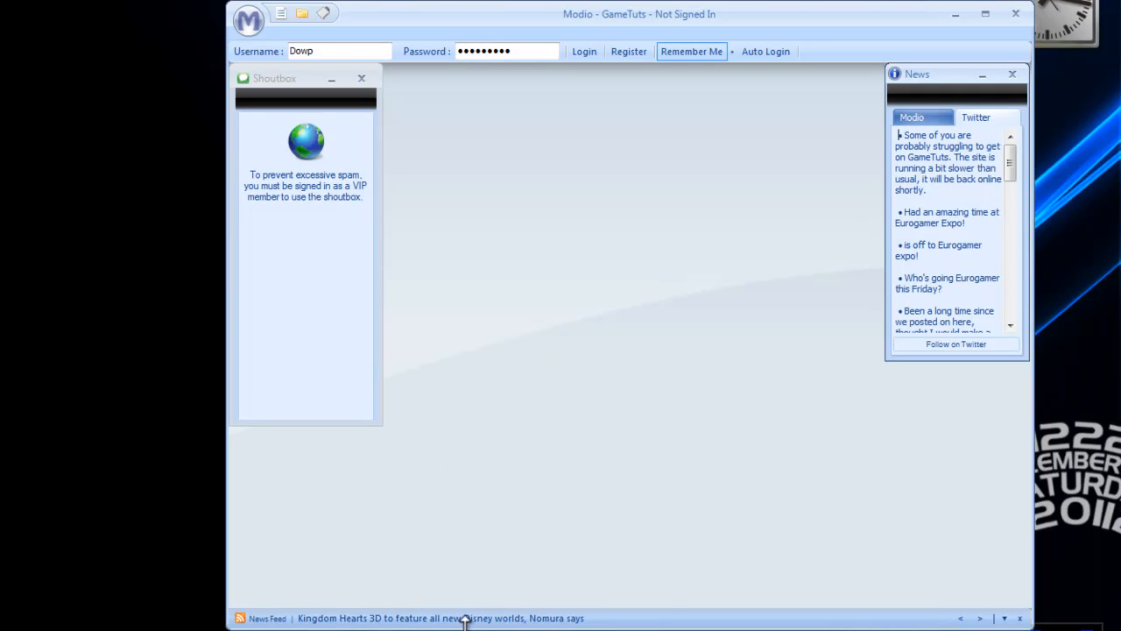
mouse_move(778, 223)
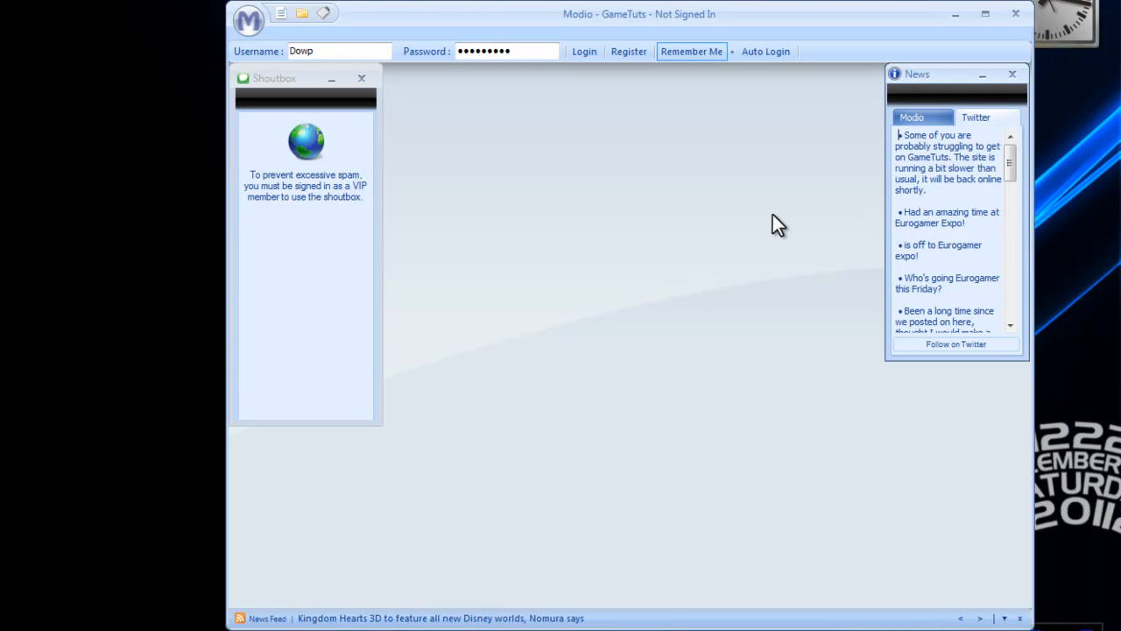